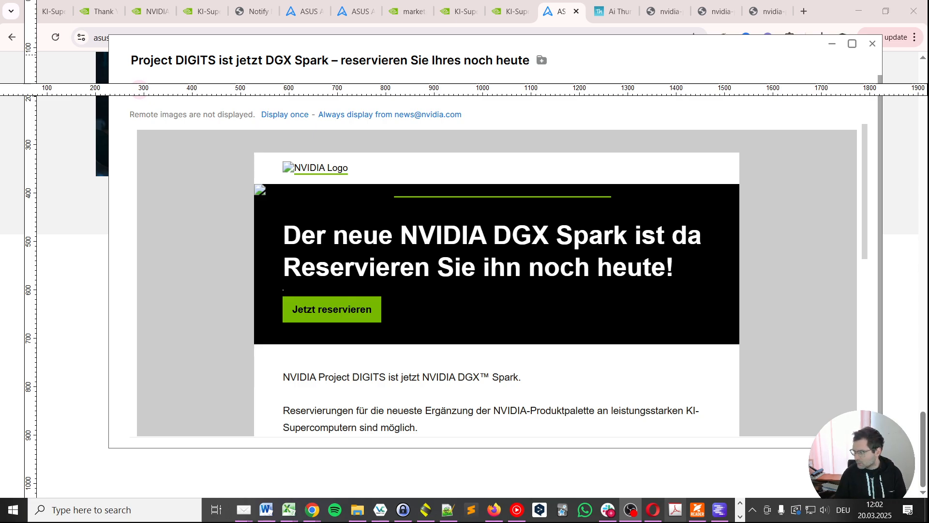
- Follow the 'Jetzt reservieren' link in the NVIDIA email to the DGX Spark product page
{"action": "left_click", "coordinate": [331, 309]}
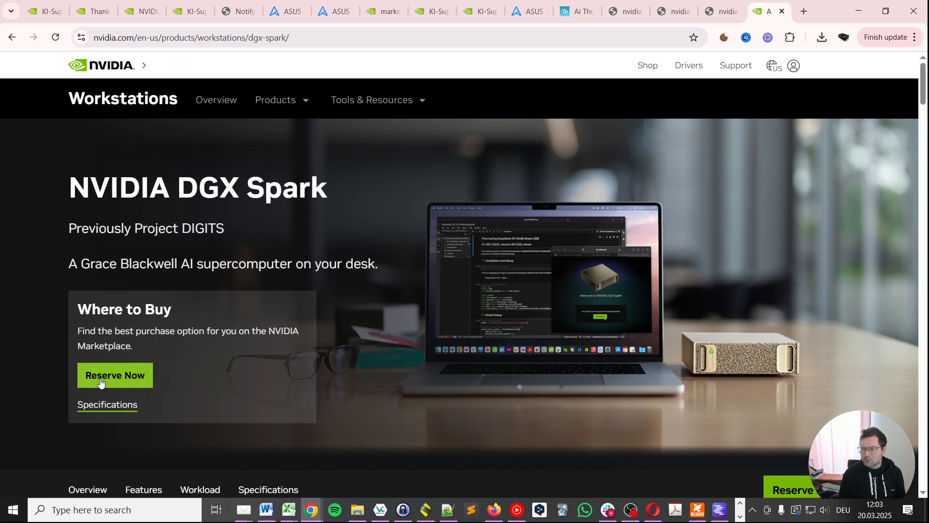
{"action": "mouse_move", "coordinate": [115, 375]}
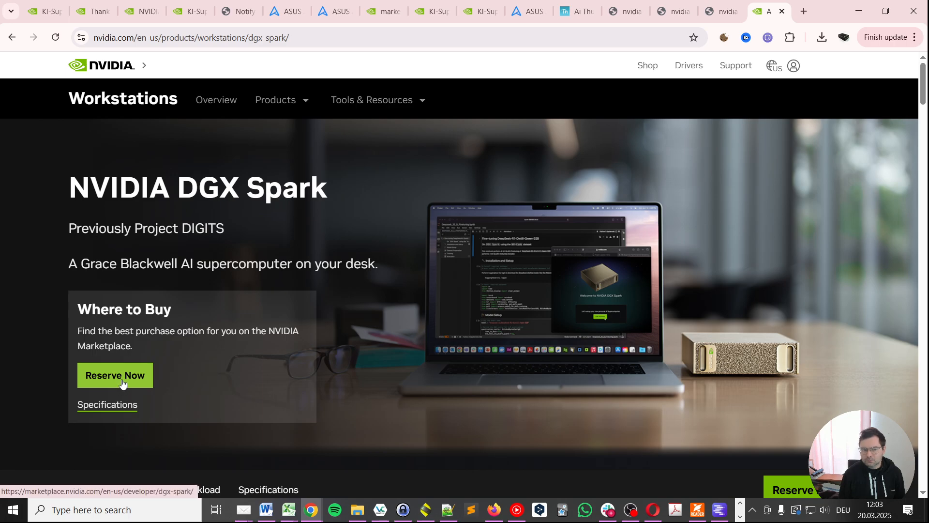
- Go from the nvidia.com DGX Spark page via Reserve Now to the Marketplace listing
{"action": "left_click", "coordinate": [116, 376]}
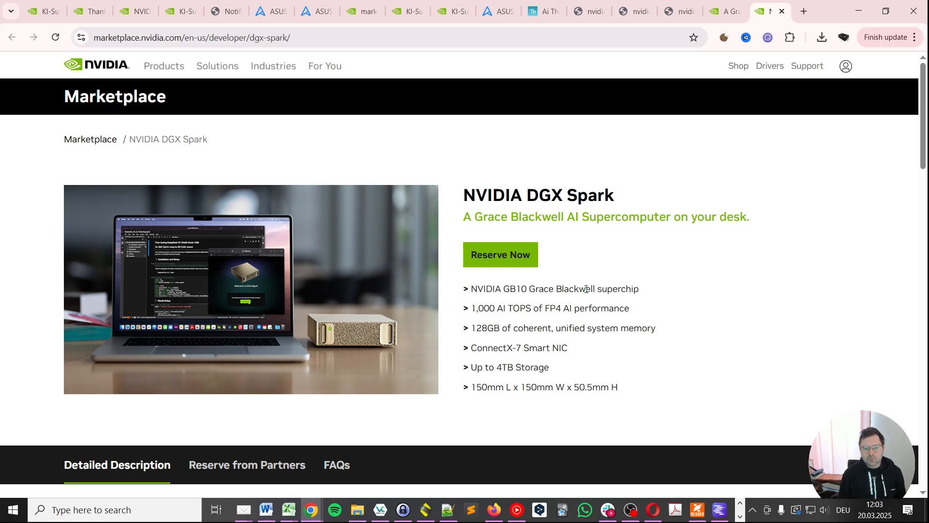
{"action": "mouse_move", "coordinate": [516, 265]}
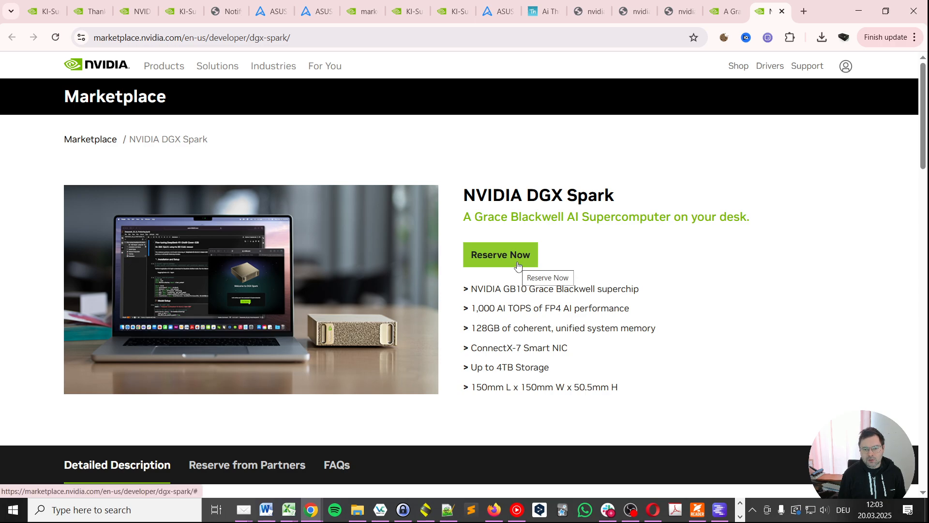
{"action": "mouse_move", "coordinate": [474, 202]}
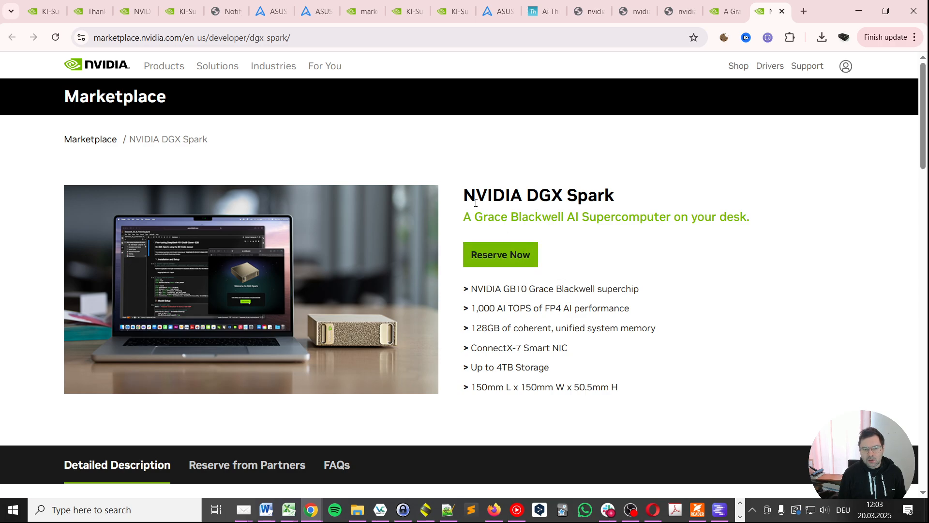
{"action": "double_click", "coordinate": [538, 194]}
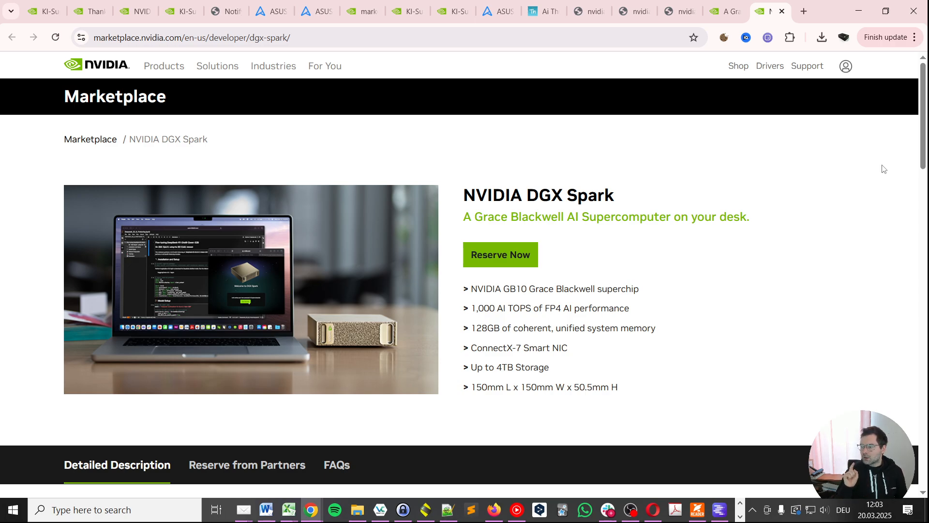
- Scroll the listing down to the Reserve from Partners section with ASUS, Dell and HP
{"action": "scroll", "scroll_direction": "down", "scroll_amount": 3}
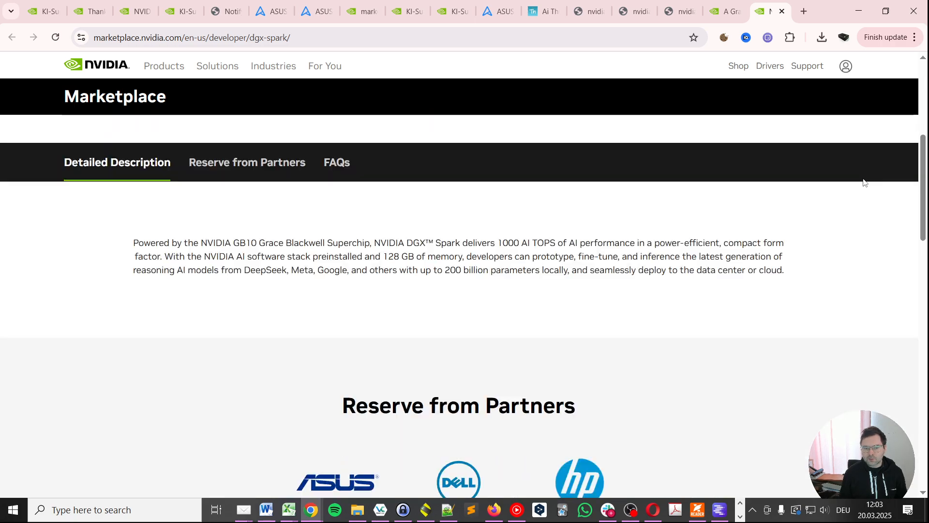
{"action": "scroll", "scroll_direction": "down", "scroll_amount": 3}
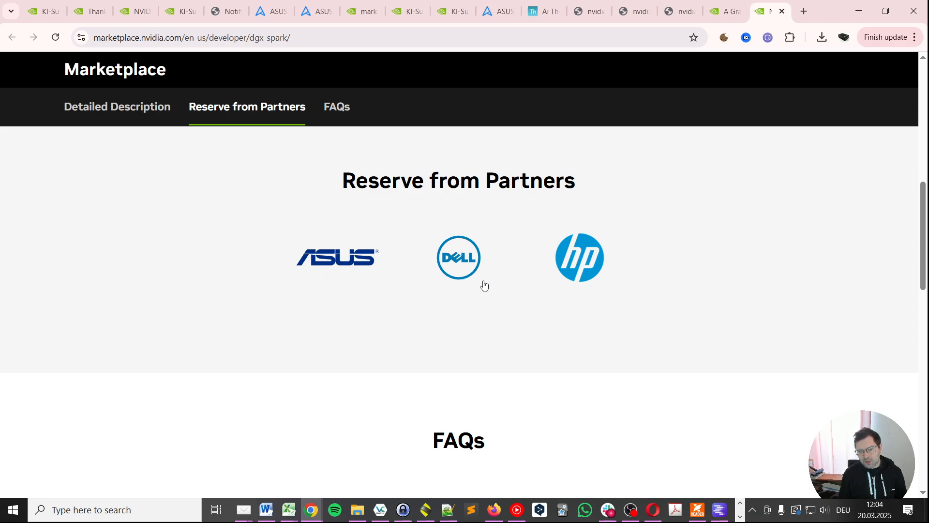
{"action": "mouse_move", "coordinate": [619, 287]}
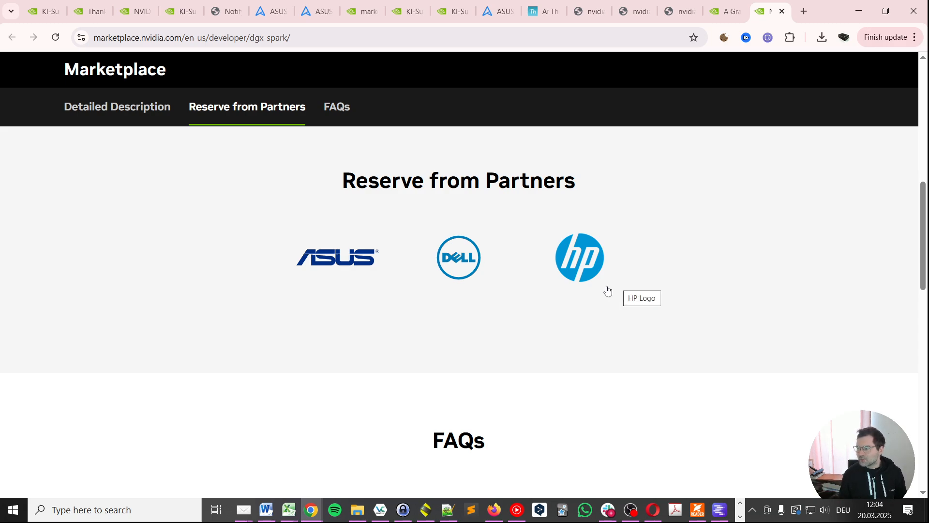
{"action": "mouse_move", "coordinate": [325, 275]}
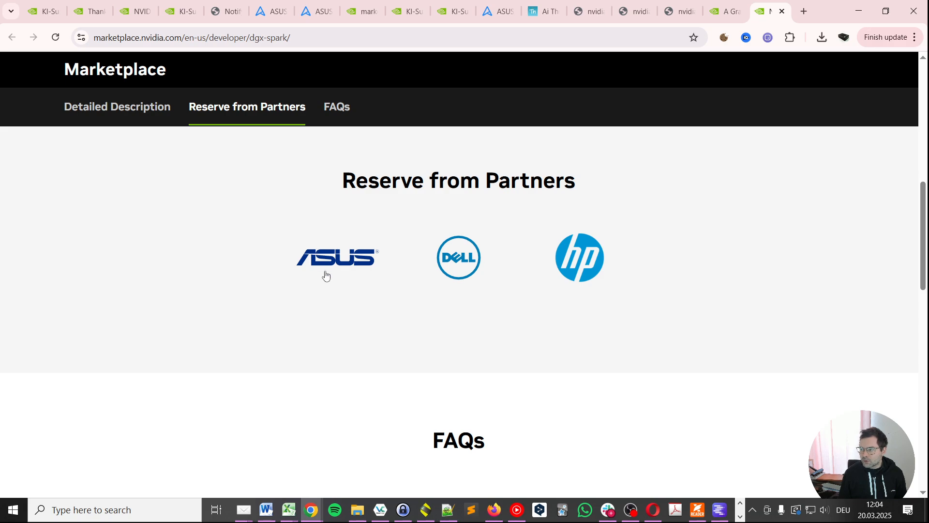
{"action": "mouse_move", "coordinate": [336, 257]}
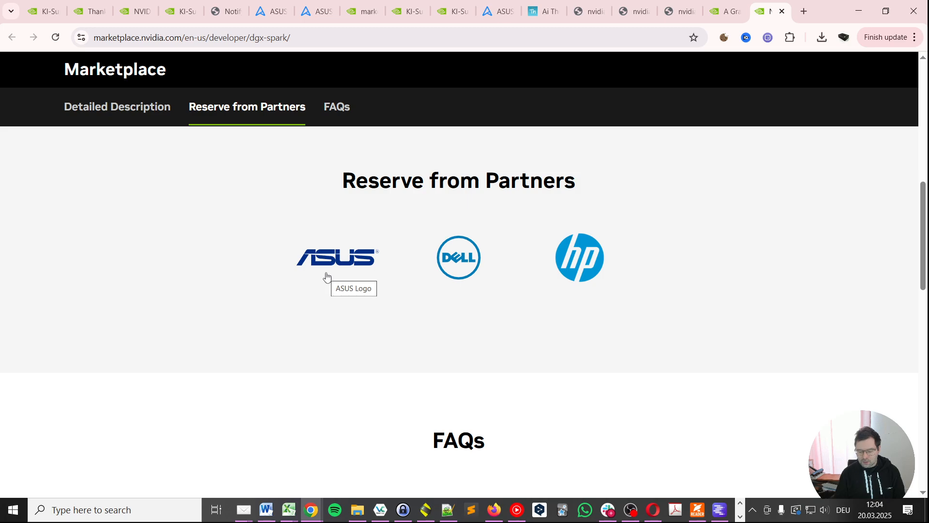
- Follow the ASUS partner logo to the Ascent GX10 page and read its GB10 Superchip description
{"action": "left_click", "coordinate": [337, 257]}
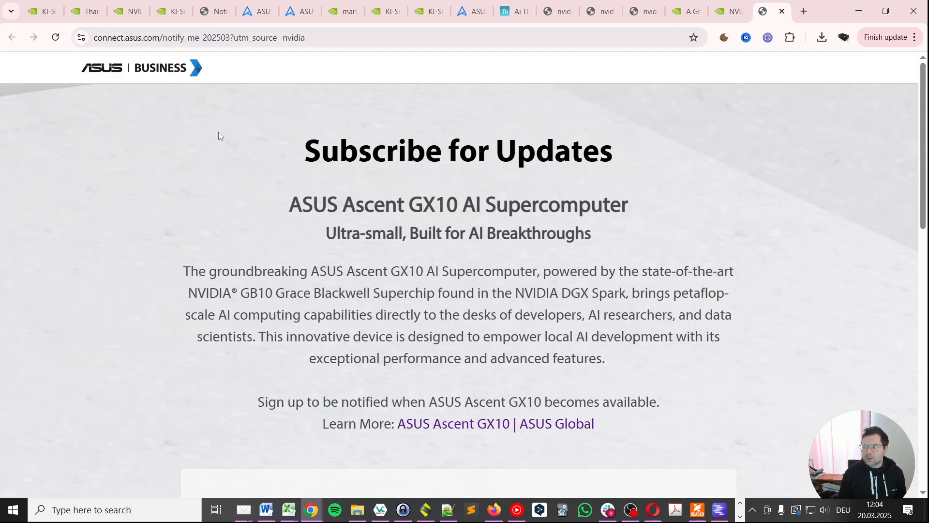
{"action": "mouse_move", "coordinate": [290, 165]}
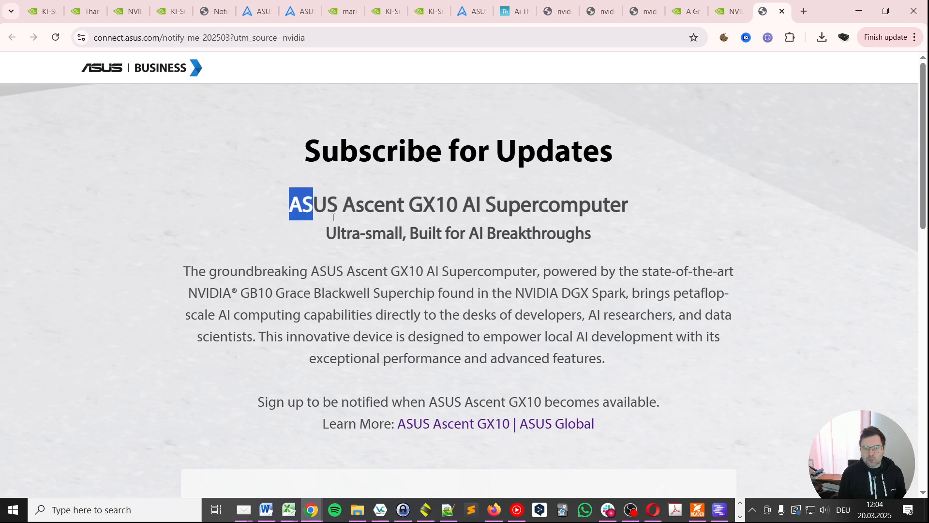
{"action": "left_click_drag", "start_coordinate": [306, 204], "coordinate": [444, 204]}
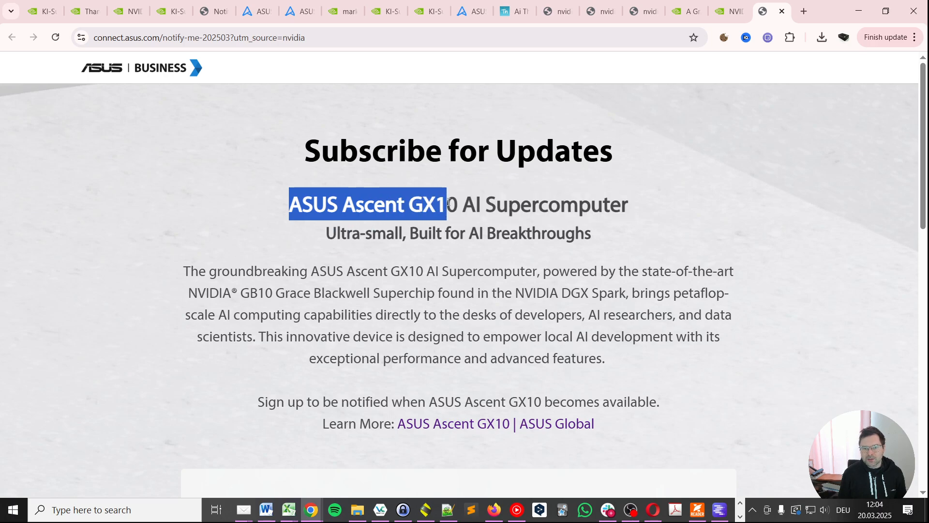
{"action": "left_click_drag", "start_coordinate": [444, 204], "coordinate": [628, 204]}
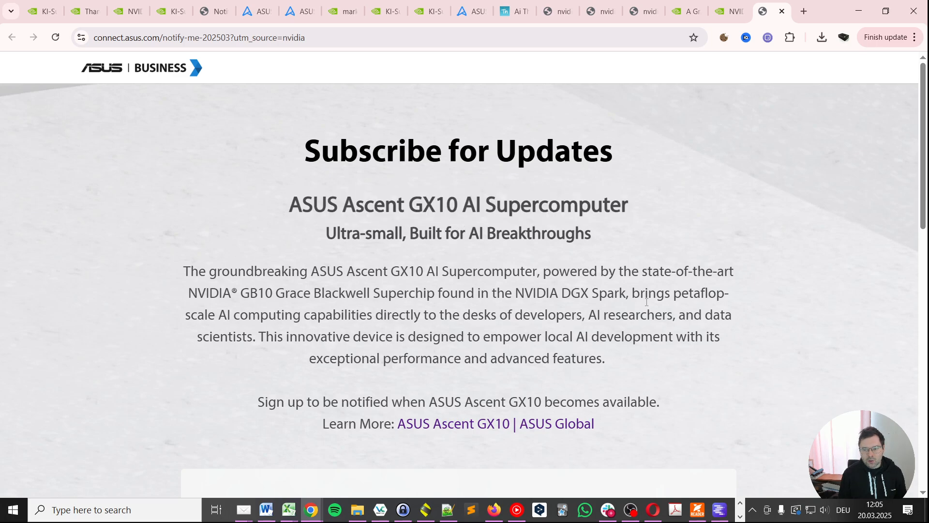
{"action": "left_click_drag", "start_coordinate": [186, 292], "coordinate": [341, 315]}
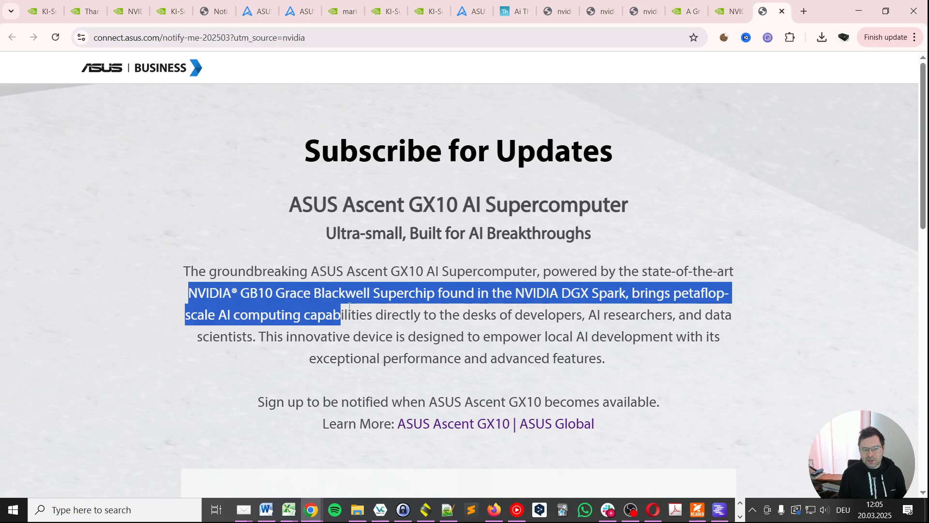
{"action": "left_click", "coordinate": [129, 270]}
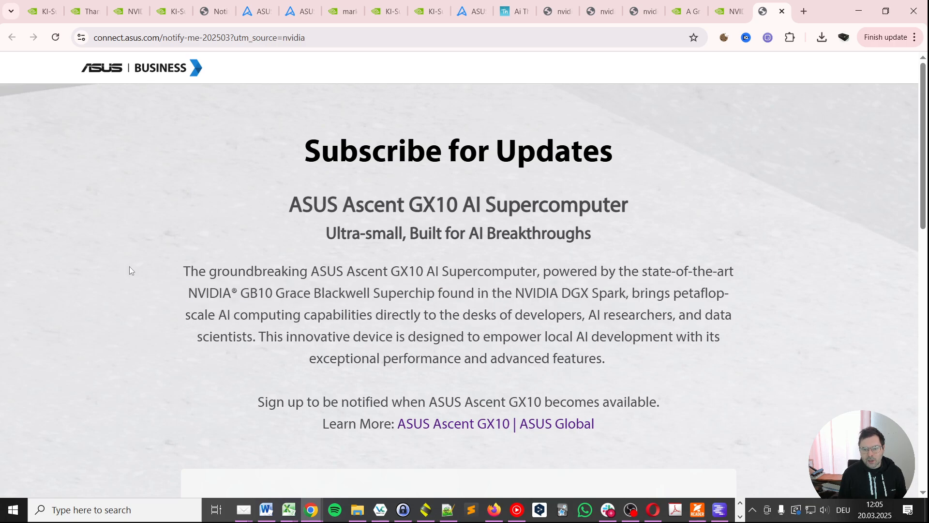
{"action": "mouse_move", "coordinate": [99, 244]}
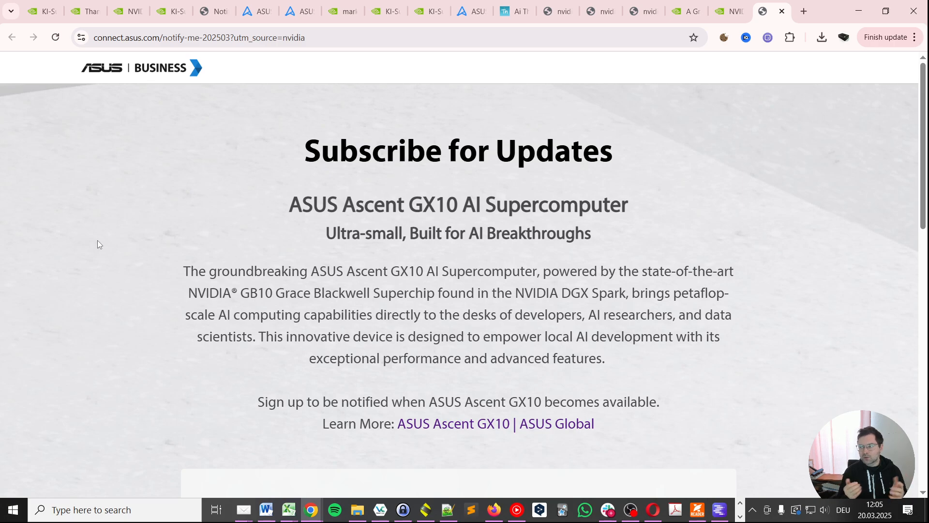
{"action": "mouse_move", "coordinate": [151, 241]}
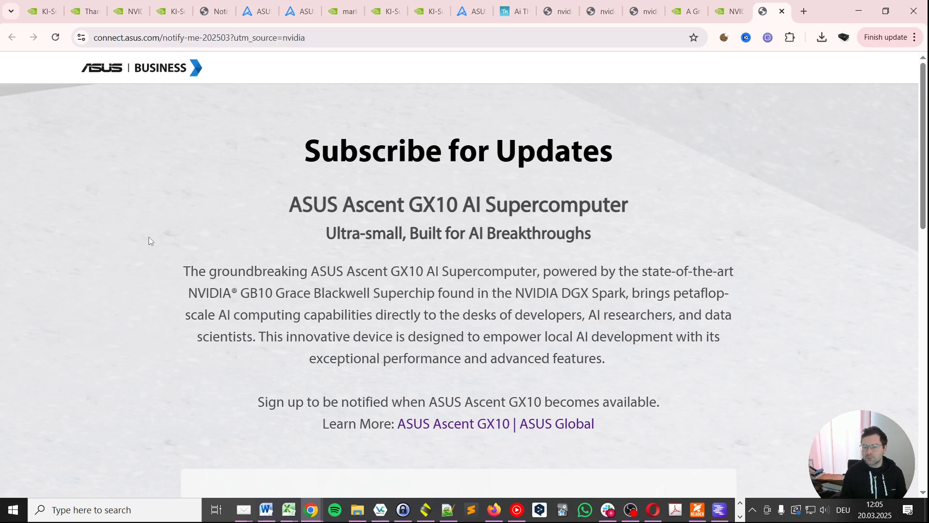
{"action": "mouse_move", "coordinate": [410, 338]}
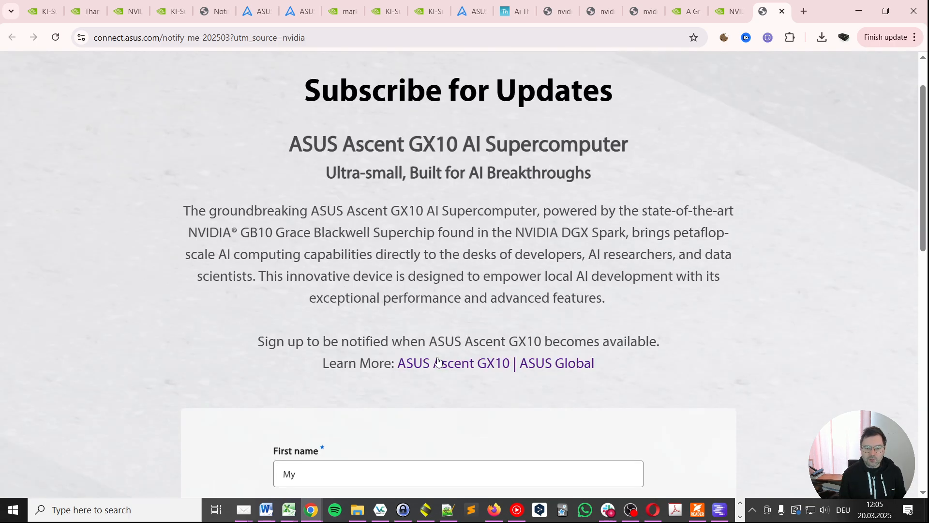
{"action": "mouse_move", "coordinate": [438, 368]}
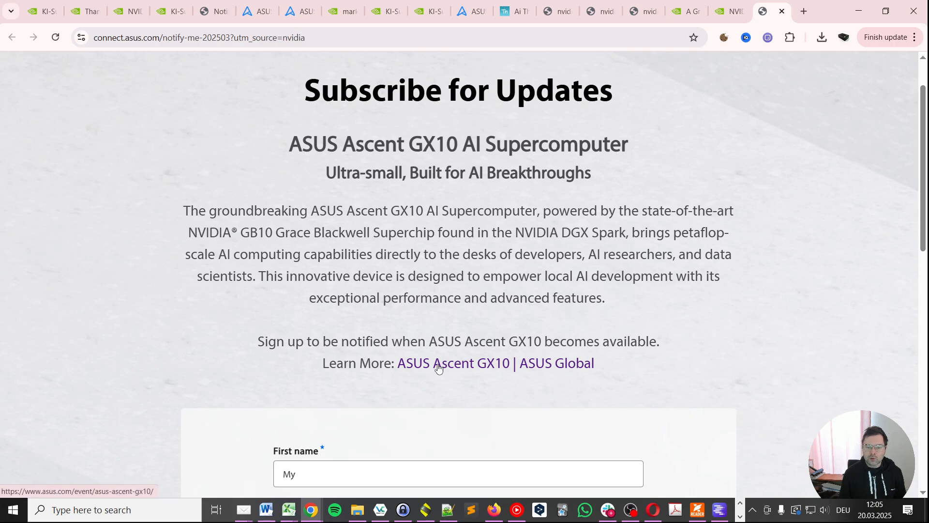
{"action": "right_click", "coordinate": [438, 363]}
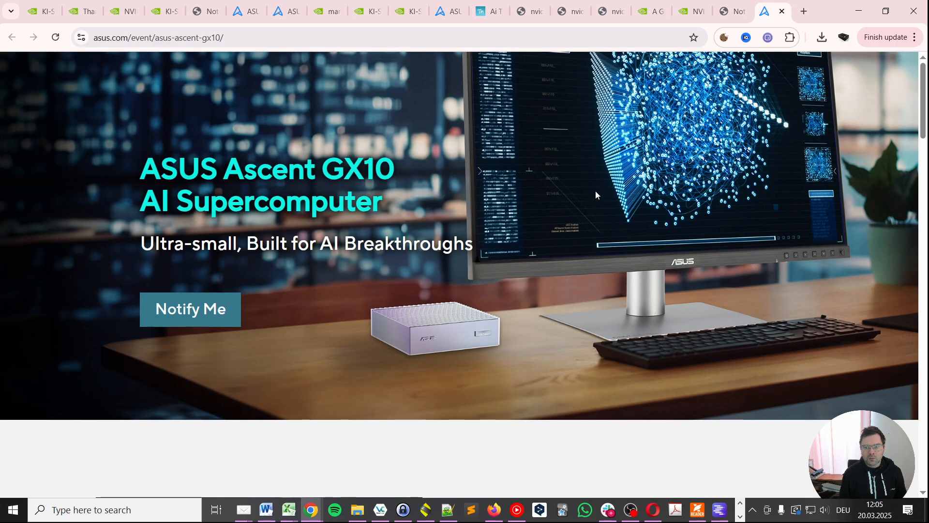
{"action": "scroll", "scroll_direction": "down", "scroll_amount": 3}
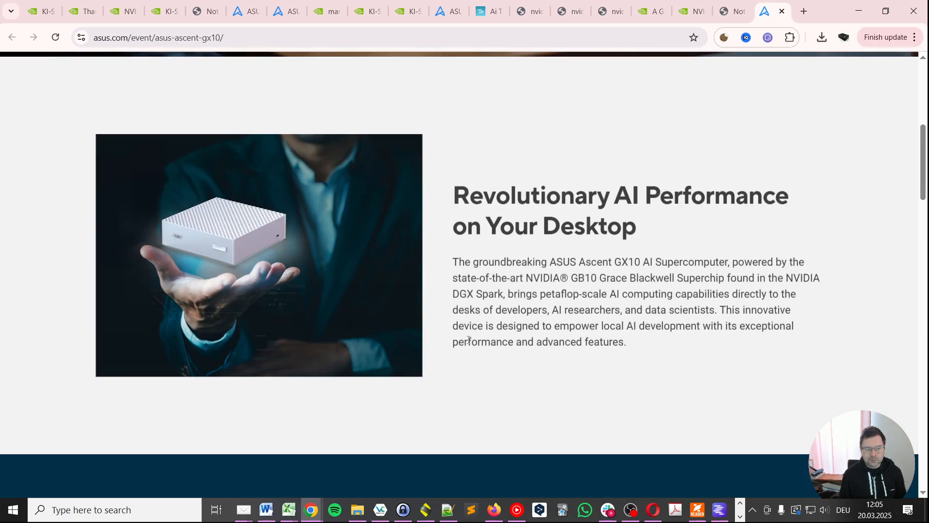
{"action": "scroll", "scroll_direction": "down", "scroll_amount": 3}
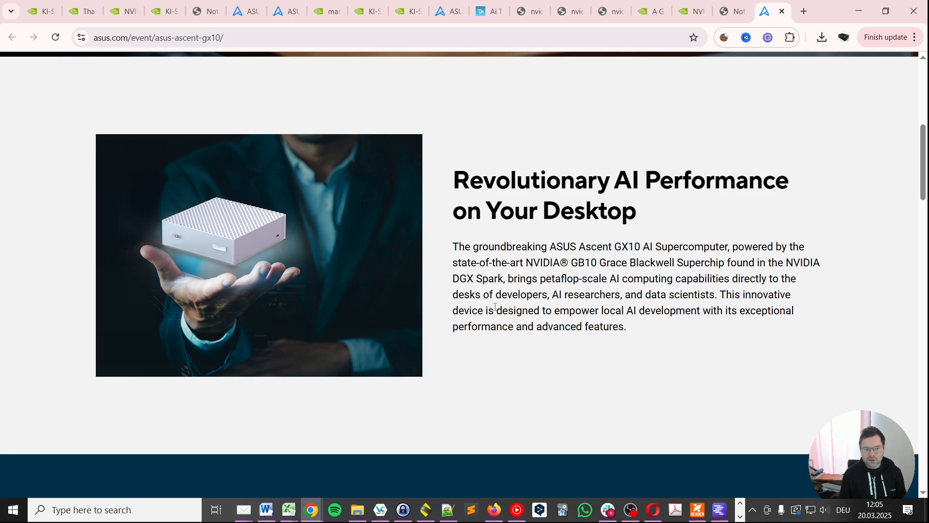
{"action": "scroll", "scroll_direction": "down", "scroll_amount": 3}
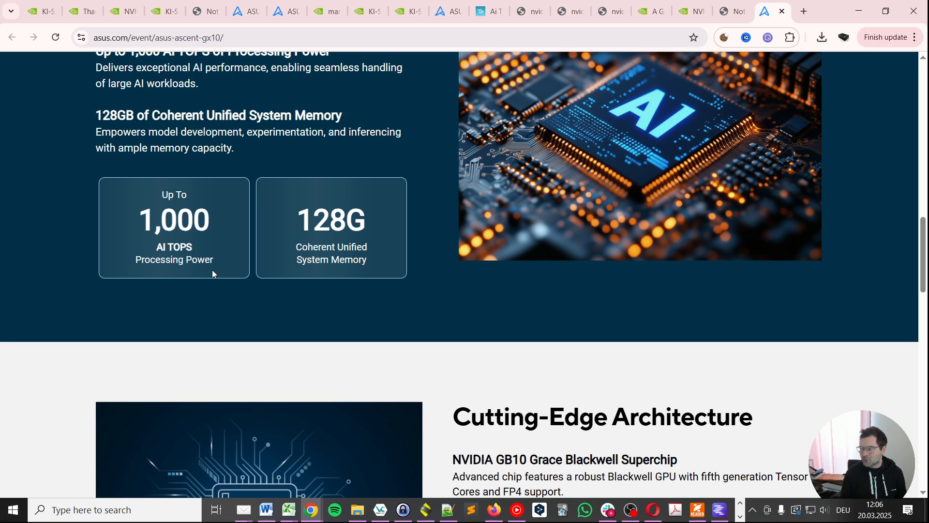
{"action": "scroll", "scroll_direction": "down", "scroll_amount": 3}
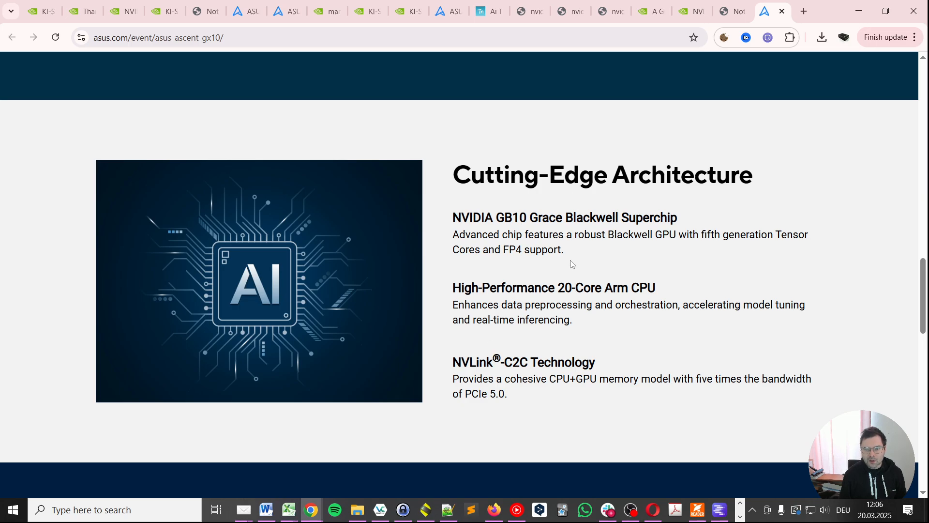
{"action": "scroll", "scroll_direction": "down", "scroll_amount": 3}
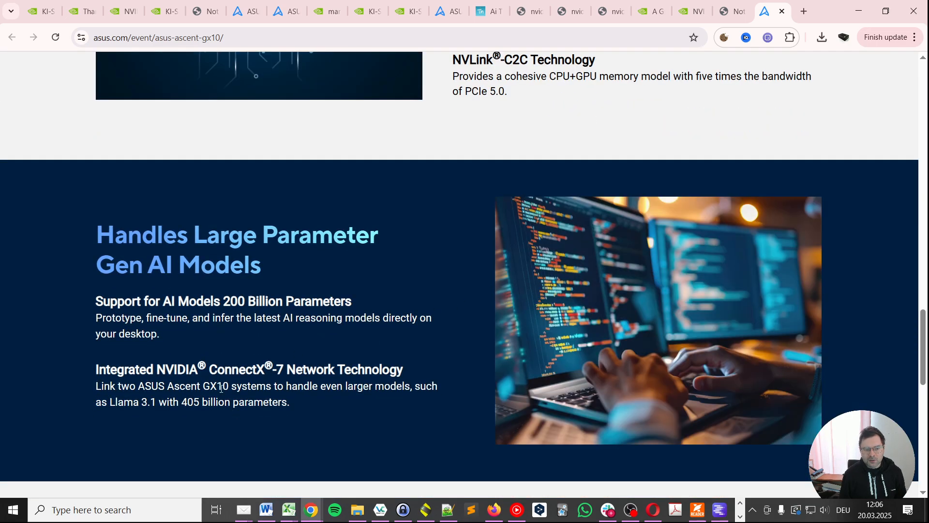
{"action": "scroll", "scroll_direction": "down", "scroll_amount": 3}
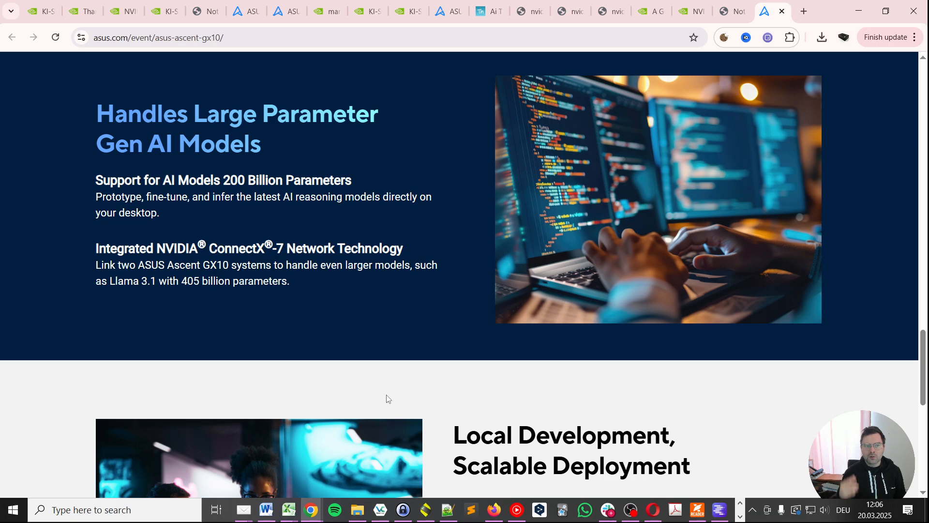
{"action": "scroll", "scroll_direction": "down", "scroll_amount": 3}
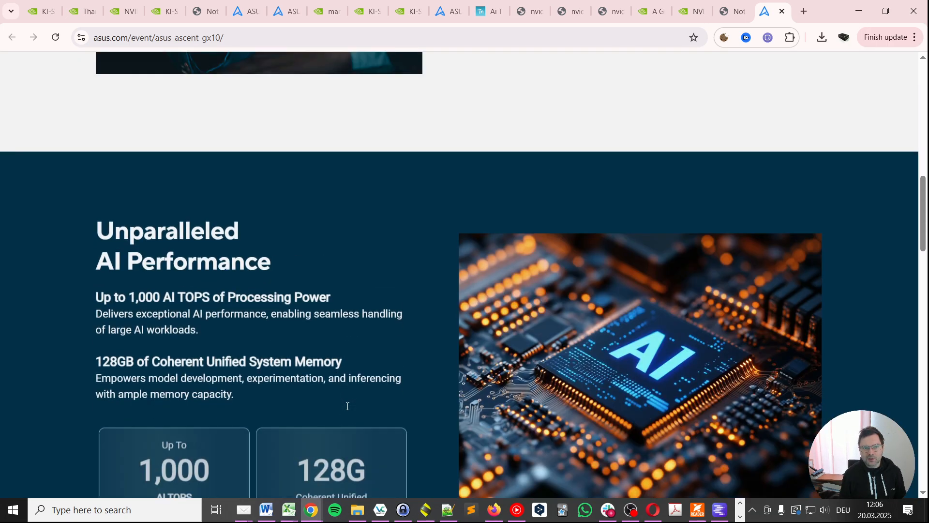
{"action": "scroll", "scroll_direction": "up", "scroll_amount": 3}
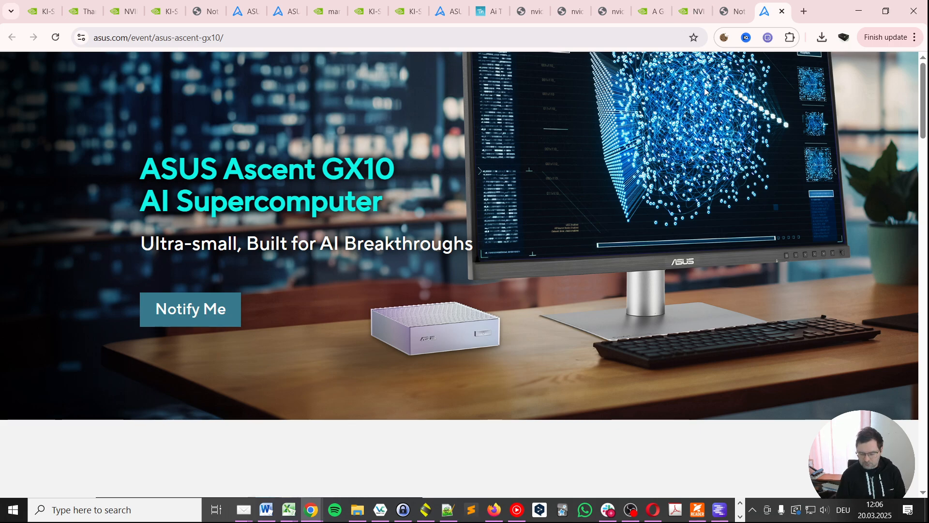
- Bring up the Ascent GX10 notify-me form and review its fields, leaving Business Type unchanged
{"action": "left_click", "coordinate": [190, 309]}
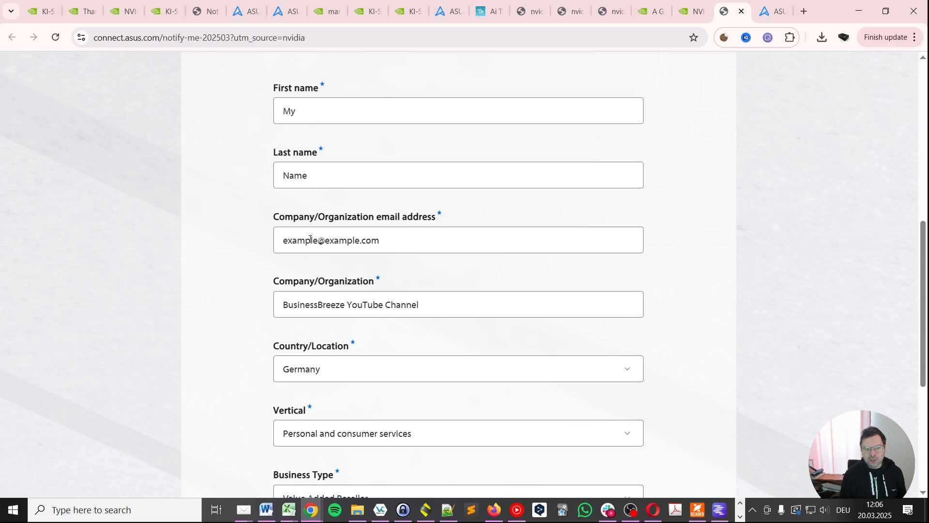
{"action": "scroll", "scroll_direction": "down", "scroll_amount": 3}
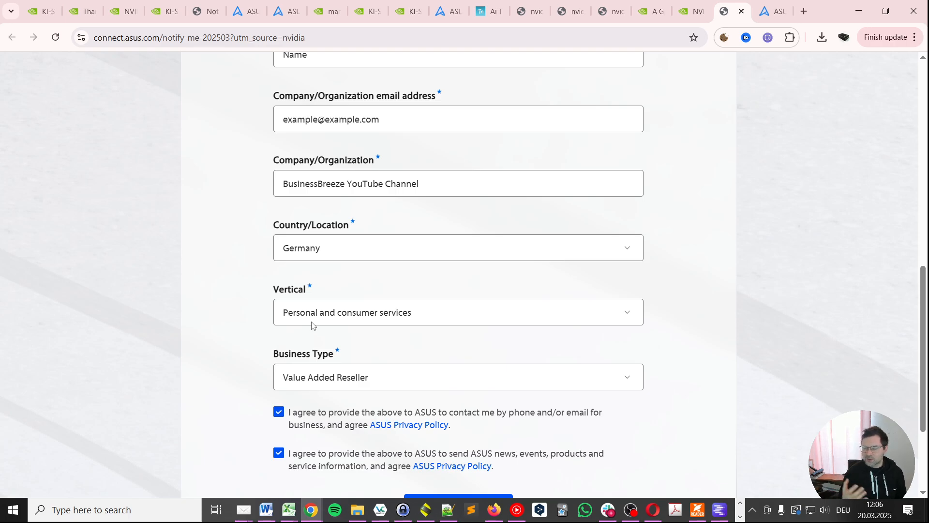
{"action": "mouse_move", "coordinate": [474, 274]}
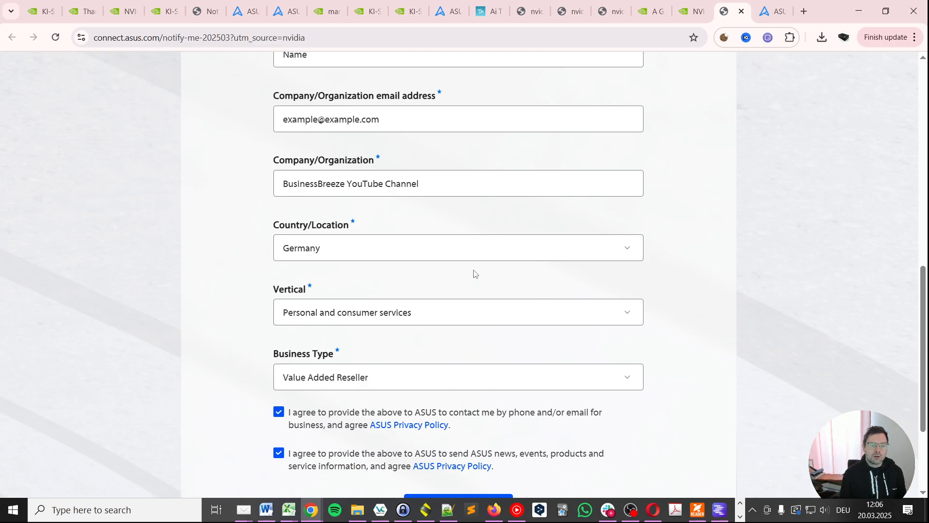
{"action": "left_click", "coordinate": [456, 376]}
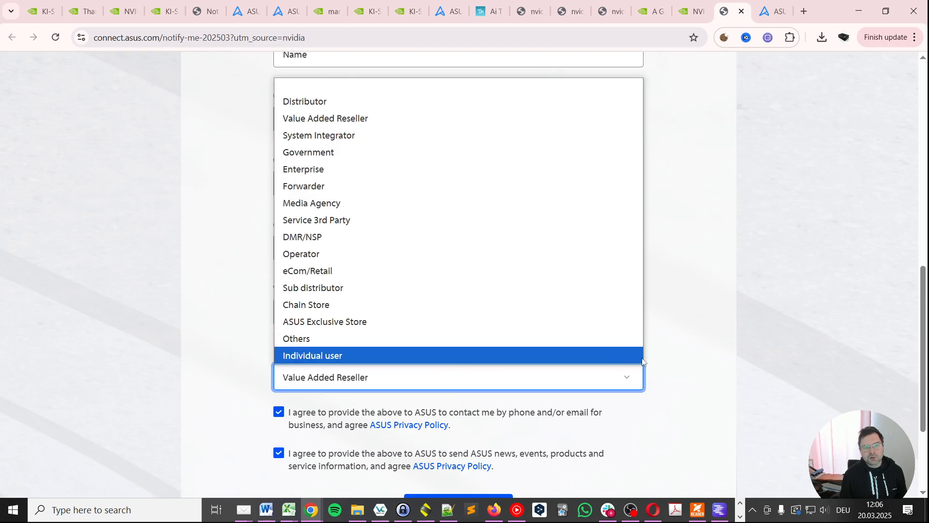
{"action": "left_click", "coordinate": [458, 377]}
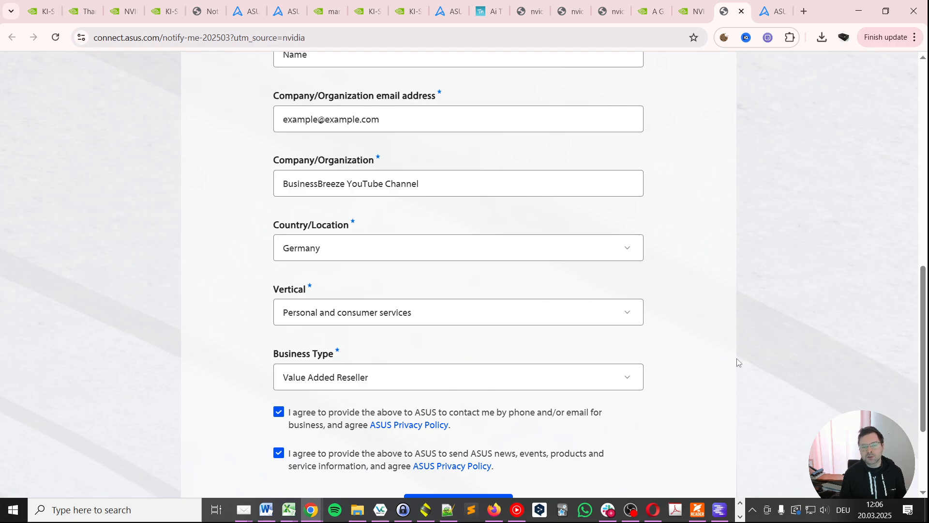
{"action": "mouse_move", "coordinate": [336, 149]}
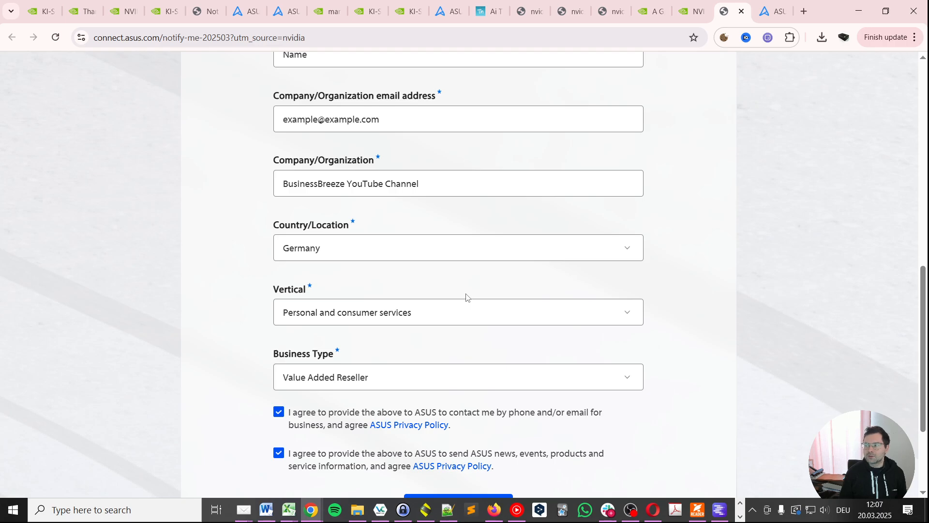
{"action": "mouse_move", "coordinate": [479, 313]}
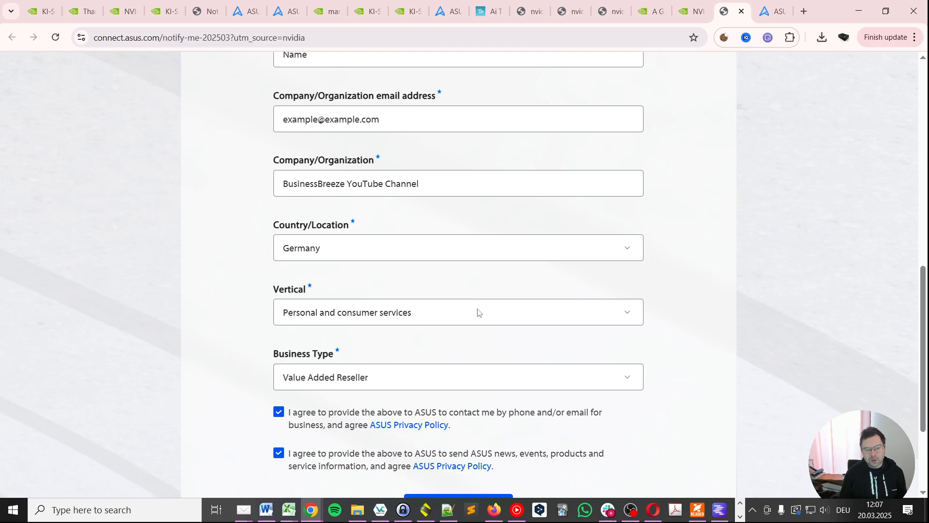
{"action": "left_click", "coordinate": [458, 313]}
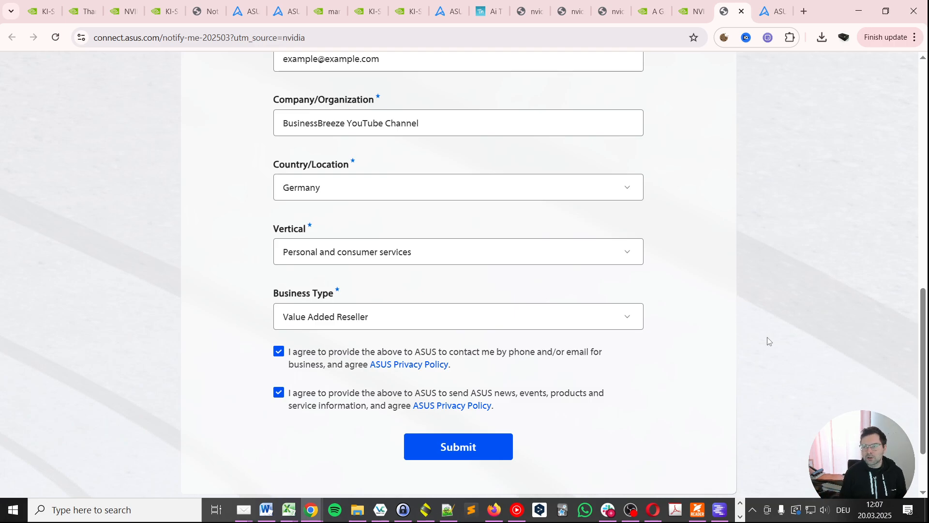
{"action": "mouse_move", "coordinate": [728, 334]}
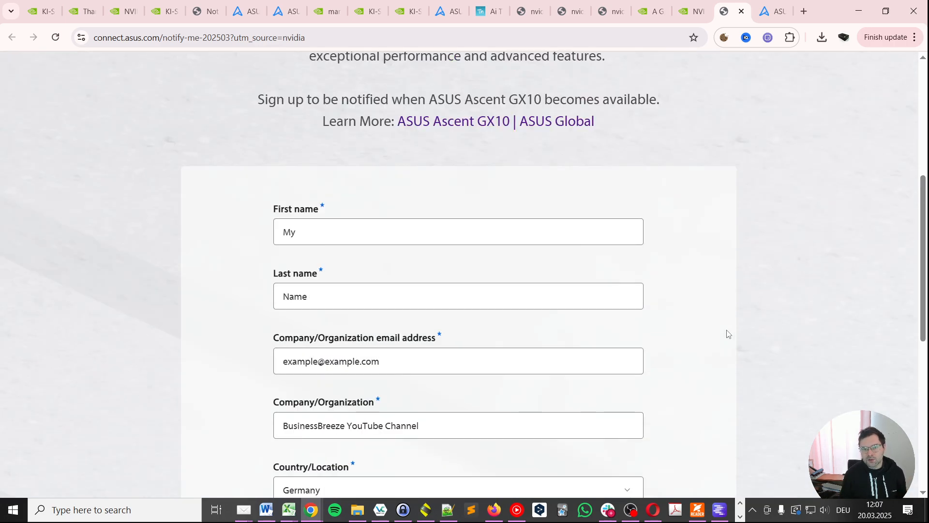
- Submit the notify-me form to get the 'Thank you for signing up!' confirmation
{"action": "scroll", "scroll_direction": "down", "scroll_amount": 3}
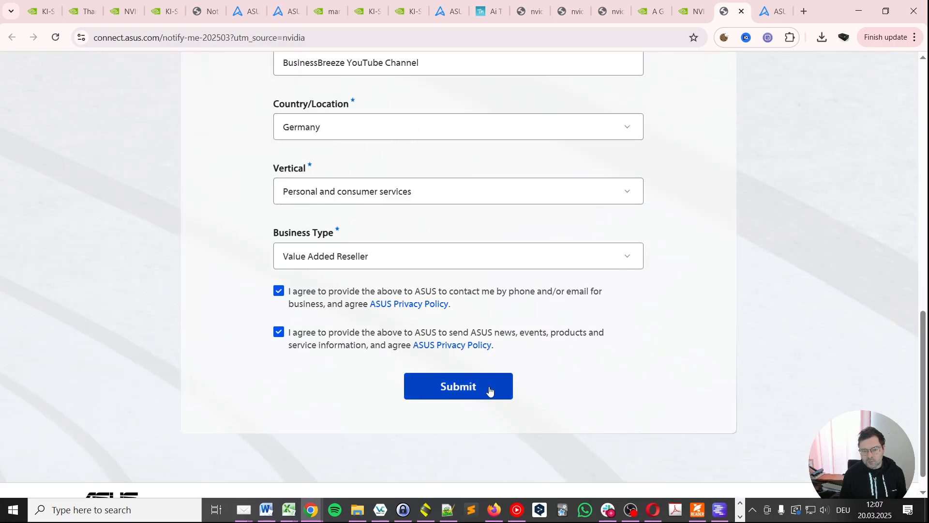
{"action": "left_click", "coordinate": [458, 386]}
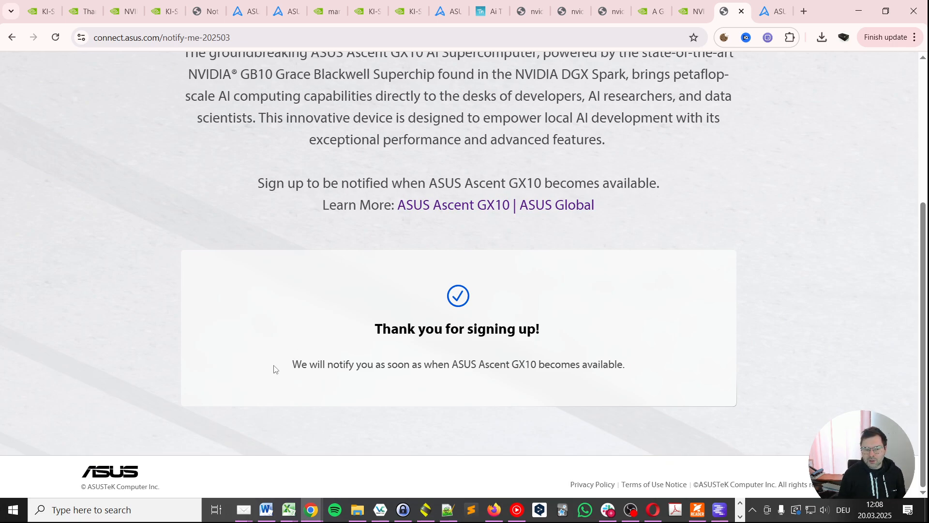
{"action": "mouse_move", "coordinate": [474, 378]}
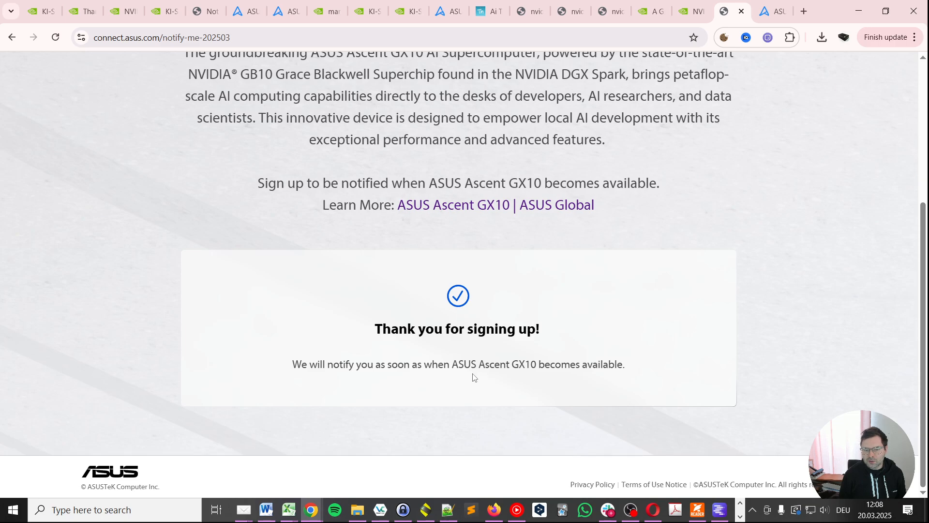
{"action": "mouse_move", "coordinate": [640, 365]}
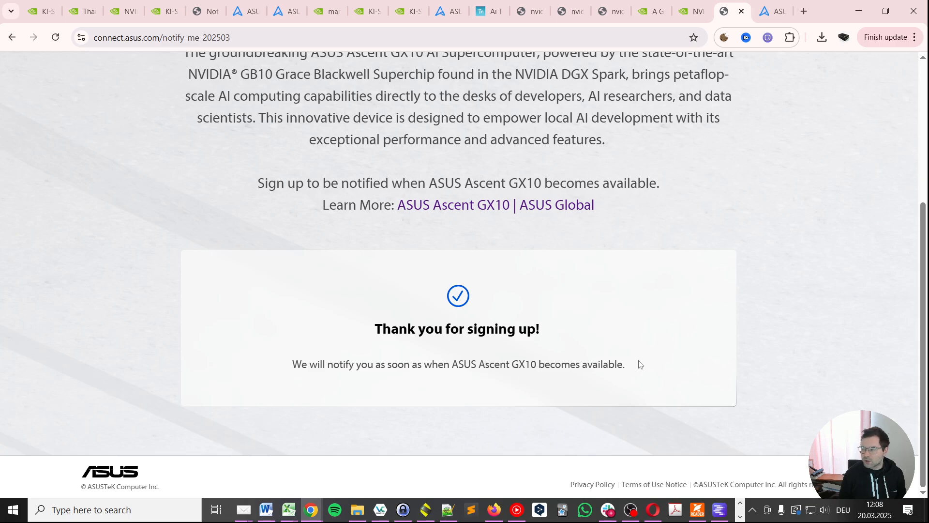
{"action": "mouse_move", "coordinate": [633, 366]}
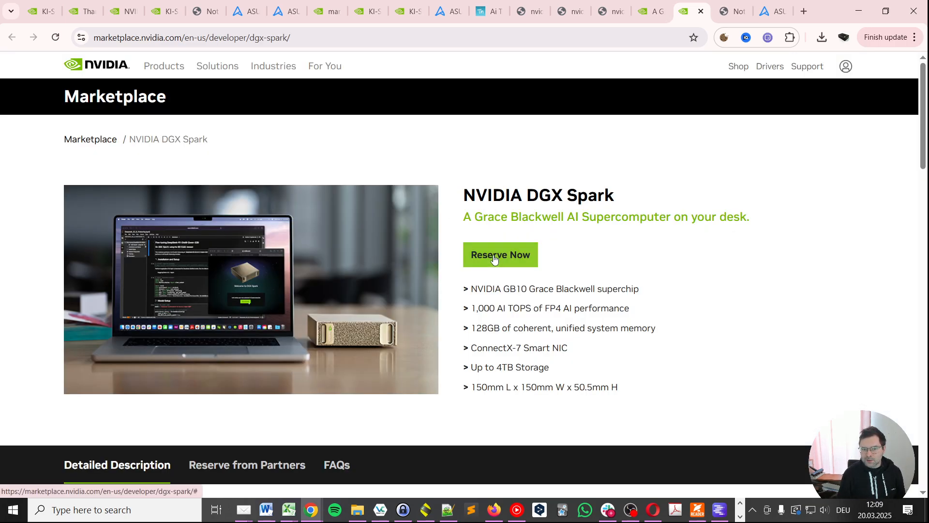
{"action": "mouse_move", "coordinate": [499, 254]}
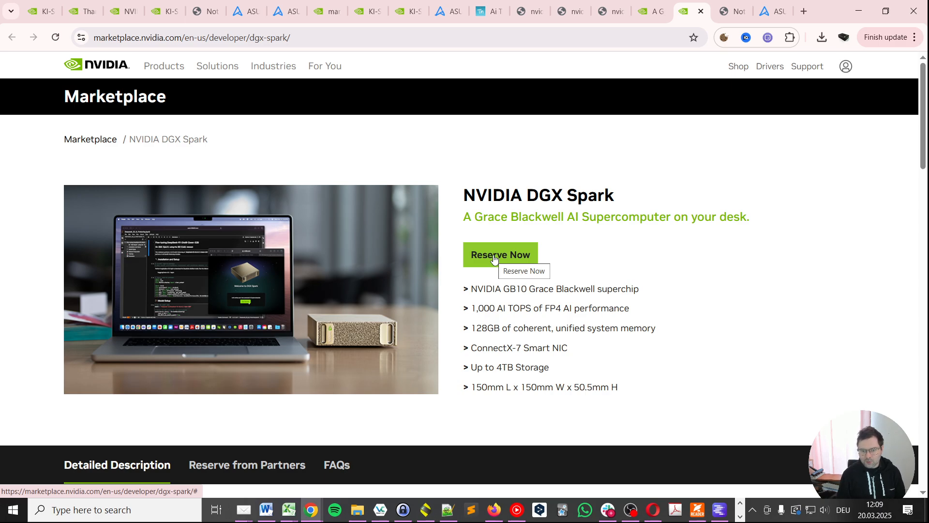
- Start the DGX Spark reservation and continue with the existing NVIDIA account to the form
{"action": "left_click", "coordinate": [500, 254]}
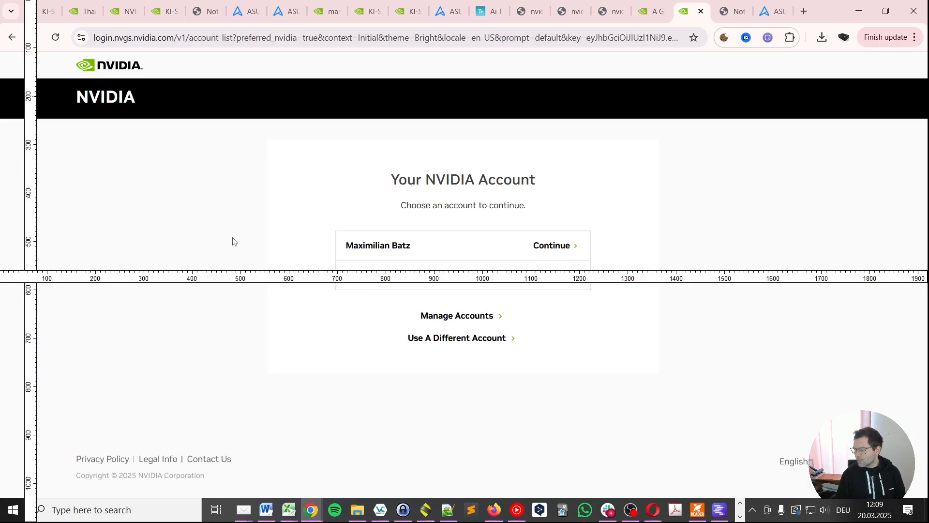
{"action": "mouse_move", "coordinate": [370, 229]}
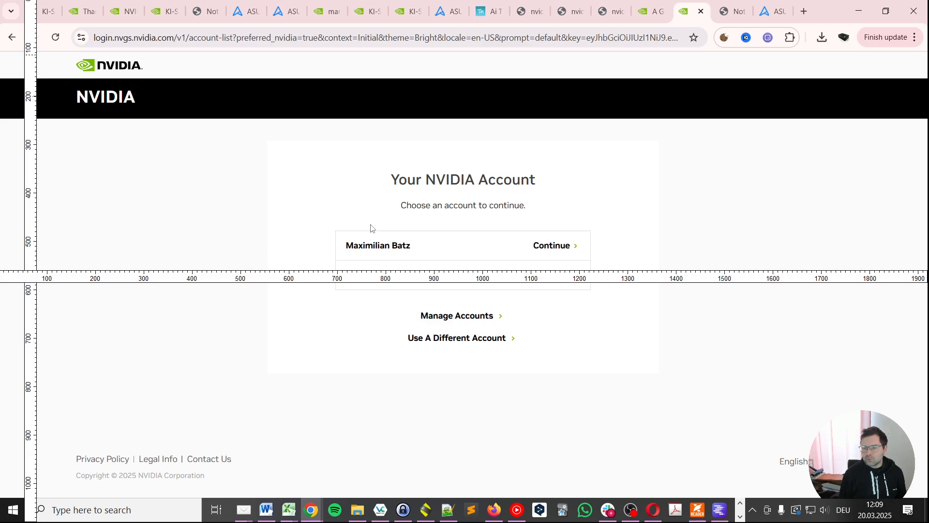
{"action": "mouse_move", "coordinate": [383, 175]}
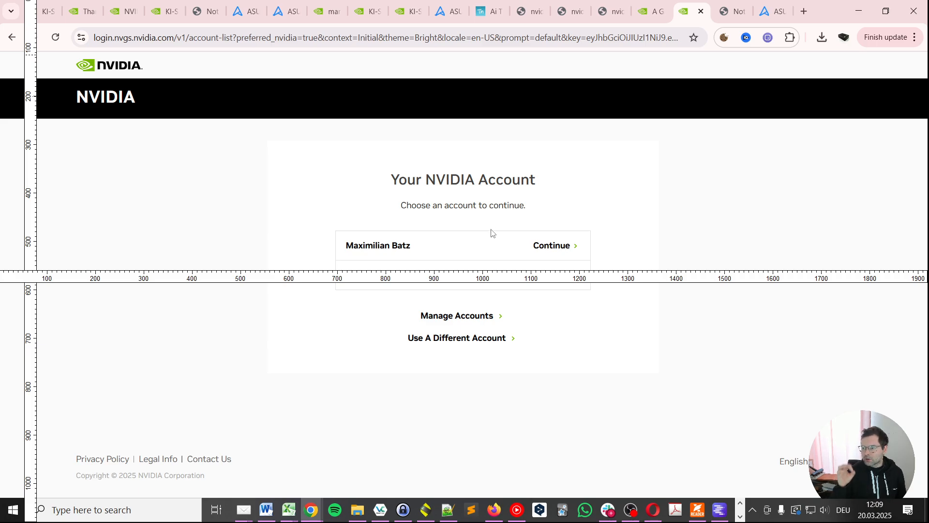
{"action": "mouse_move", "coordinate": [510, 235]}
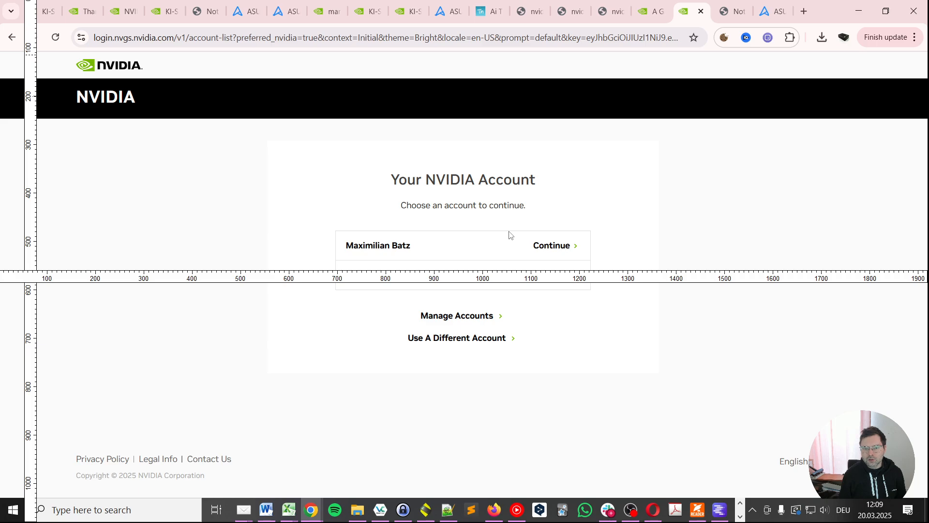
{"action": "left_click", "coordinate": [551, 245]}
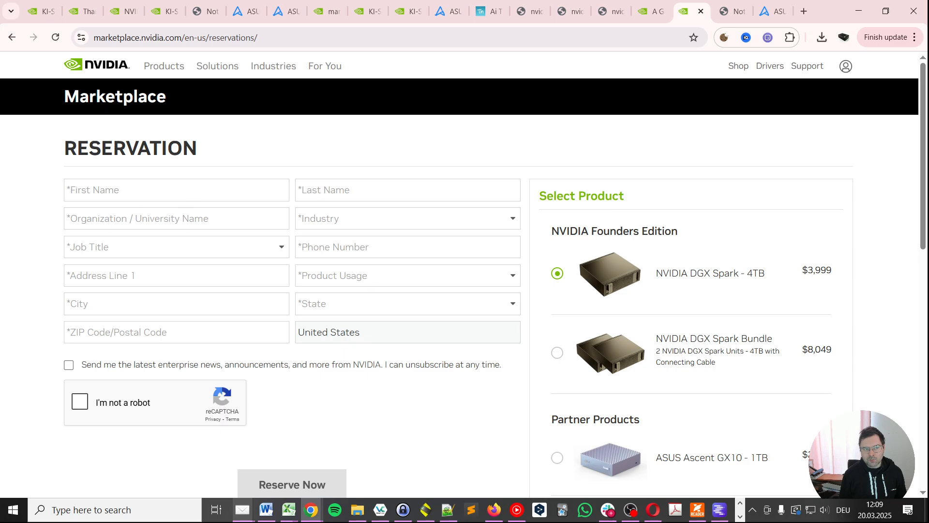
{"action": "mouse_move", "coordinate": [672, 331]}
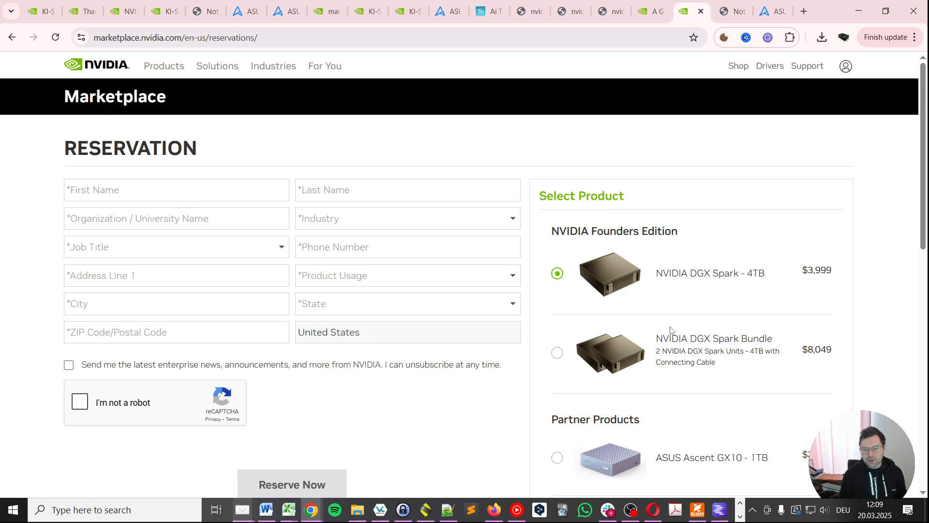
{"action": "scroll", "scroll_direction": "down", "scroll_amount": 3}
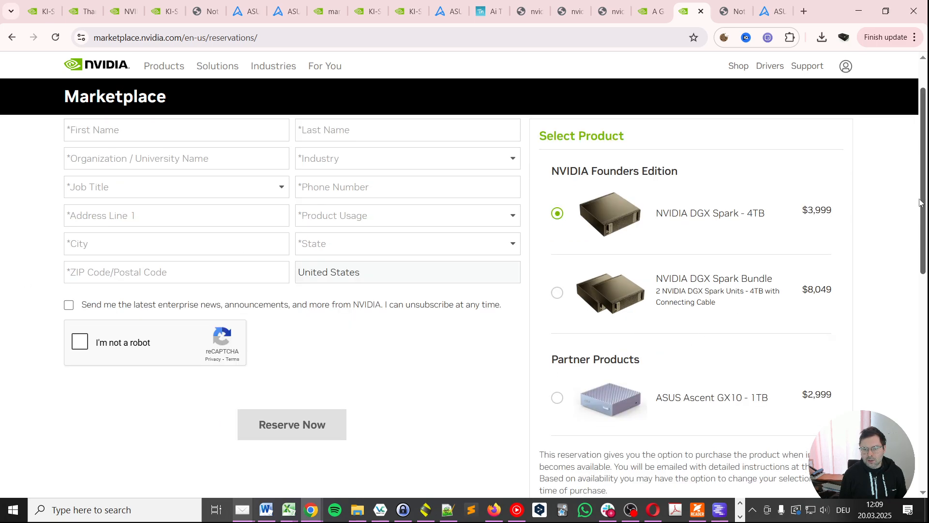
{"action": "scroll", "scroll_direction": "down", "scroll_amount": 3}
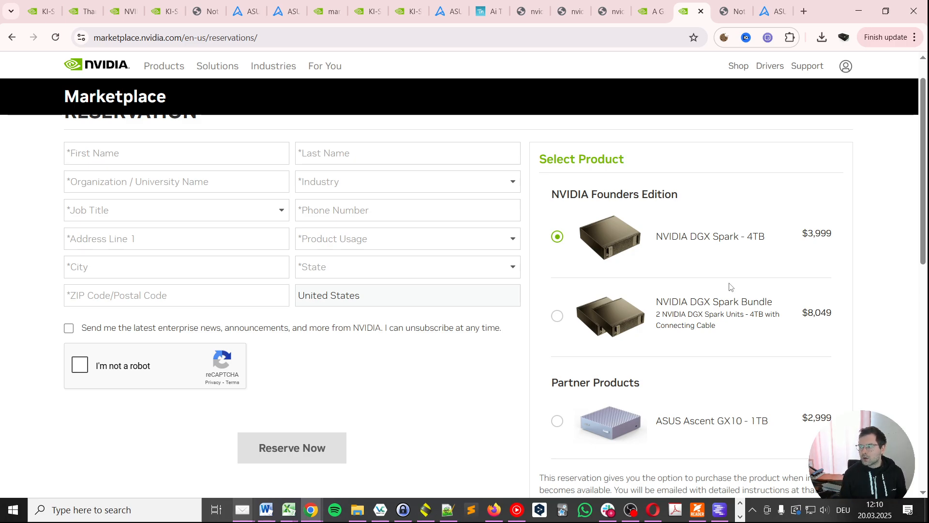
{"action": "mouse_move", "coordinate": [760, 339]}
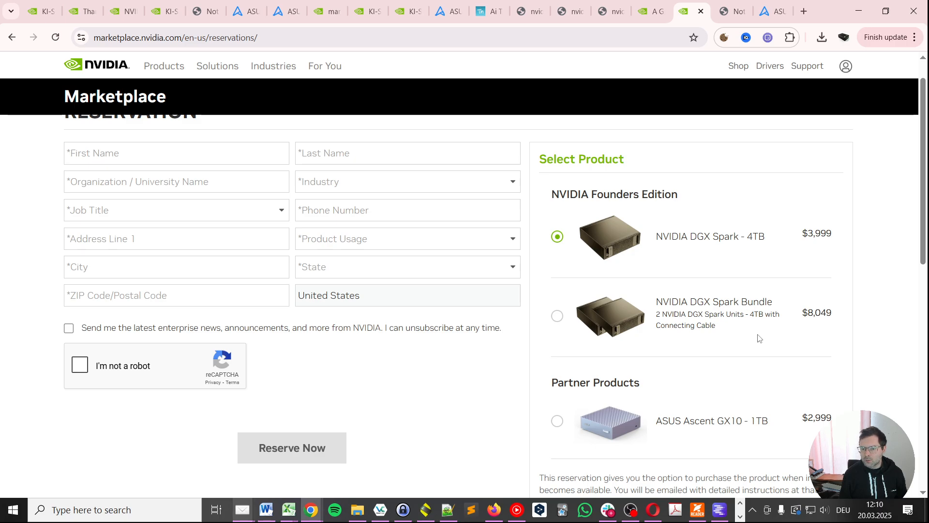
{"action": "mouse_move", "coordinate": [733, 330]}
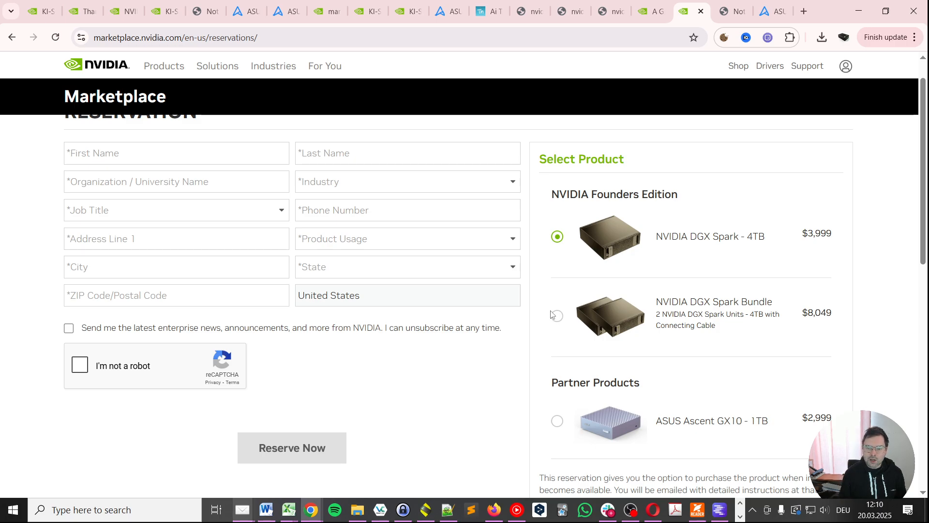
- Choose the DGX Spark Bundle, then the ASUS Ascent GX10 1TB at $2,999 in Select Product
{"action": "left_click", "coordinate": [556, 315]}
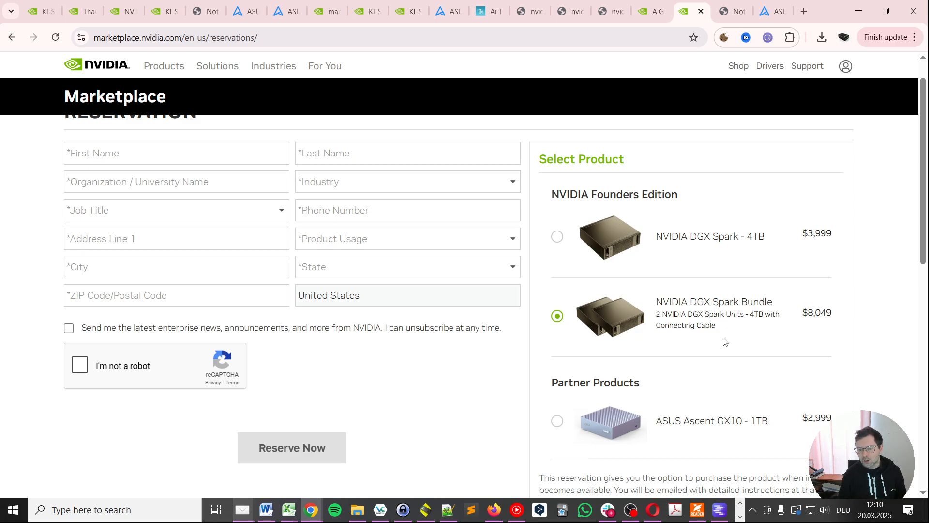
{"action": "scroll", "scroll_direction": "down", "scroll_amount": 3}
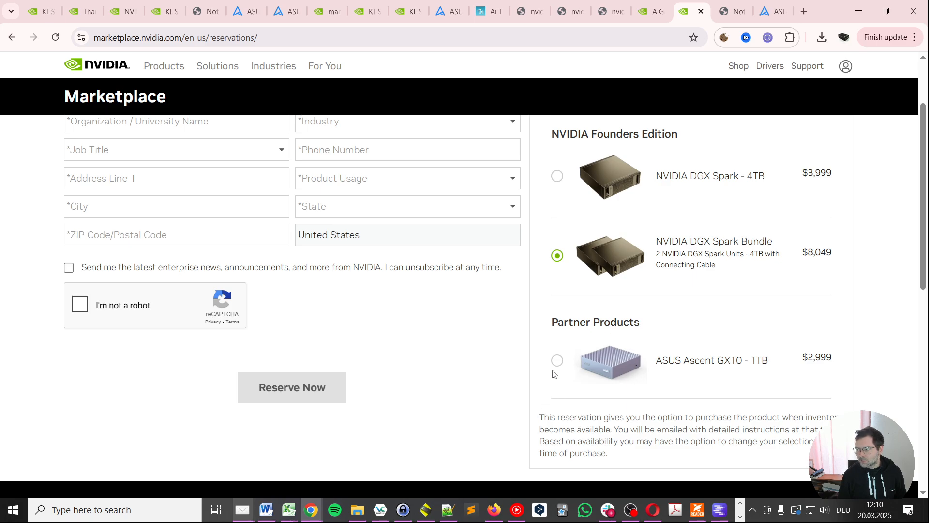
{"action": "left_click", "coordinate": [557, 360]}
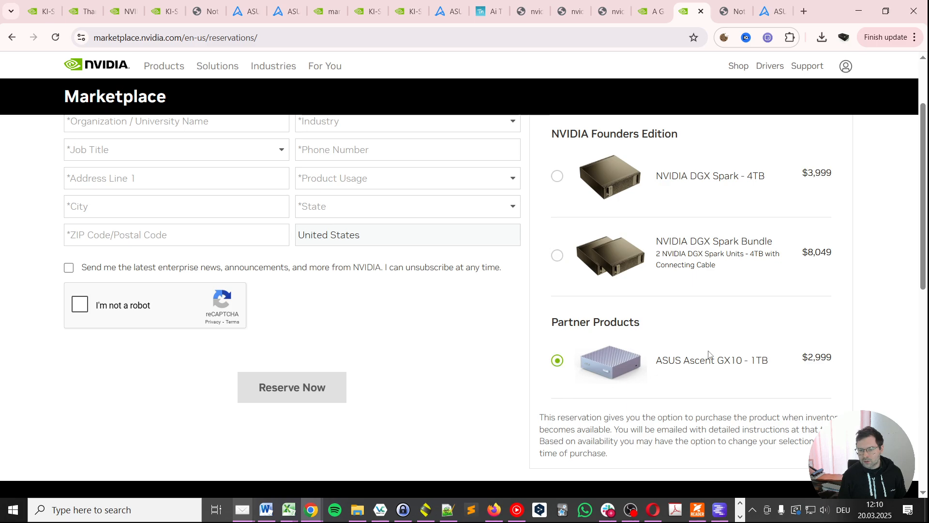
{"action": "mouse_move", "coordinate": [884, 369]}
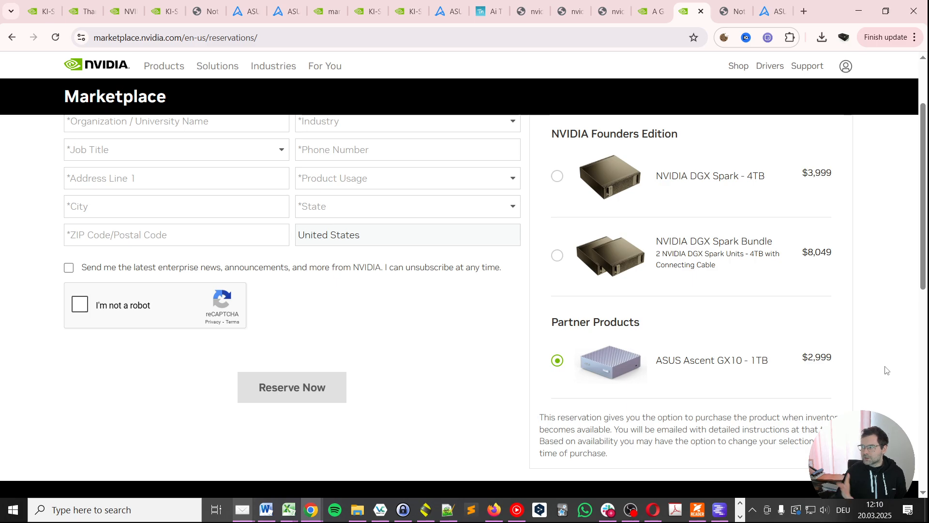
{"action": "mouse_move", "coordinate": [847, 355]}
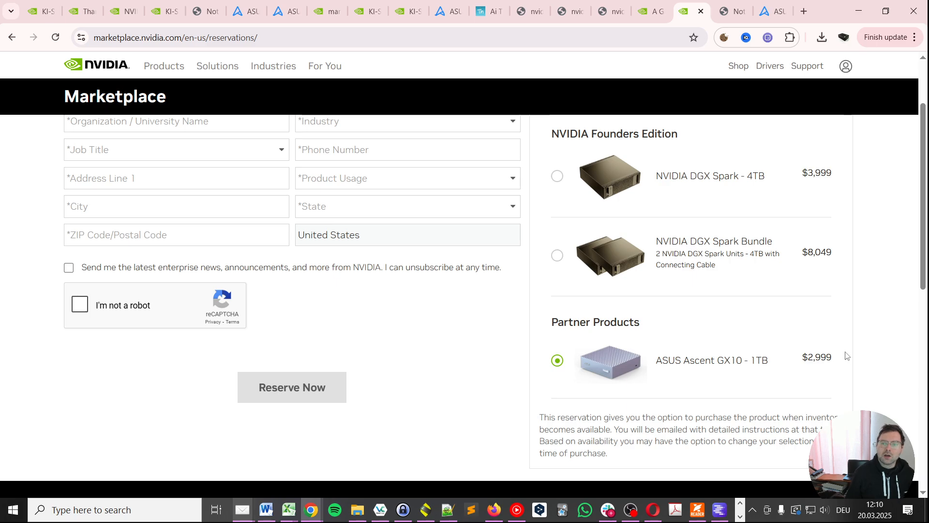
{"action": "mouse_move", "coordinate": [704, 203]}
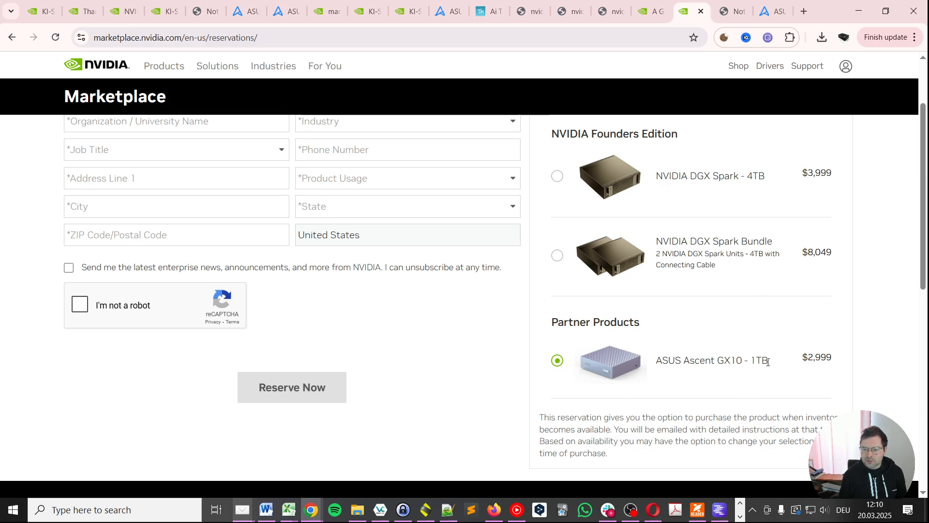
{"action": "double_click", "coordinate": [761, 360]}
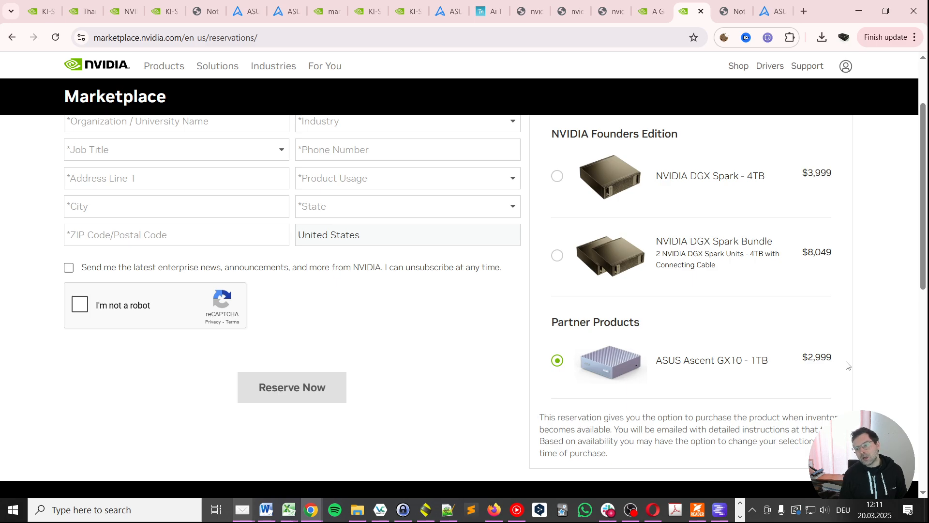
{"action": "mouse_move", "coordinate": [808, 331]}
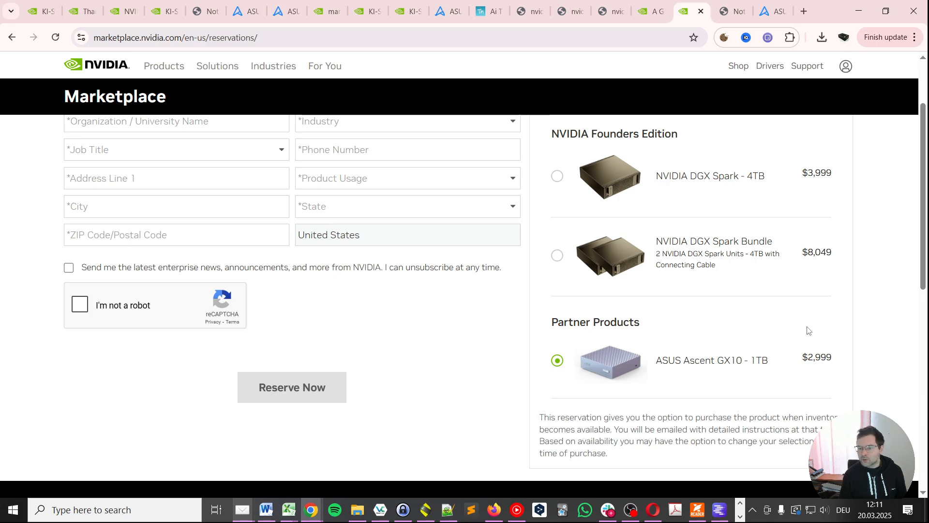
{"action": "mouse_move", "coordinate": [768, 369]}
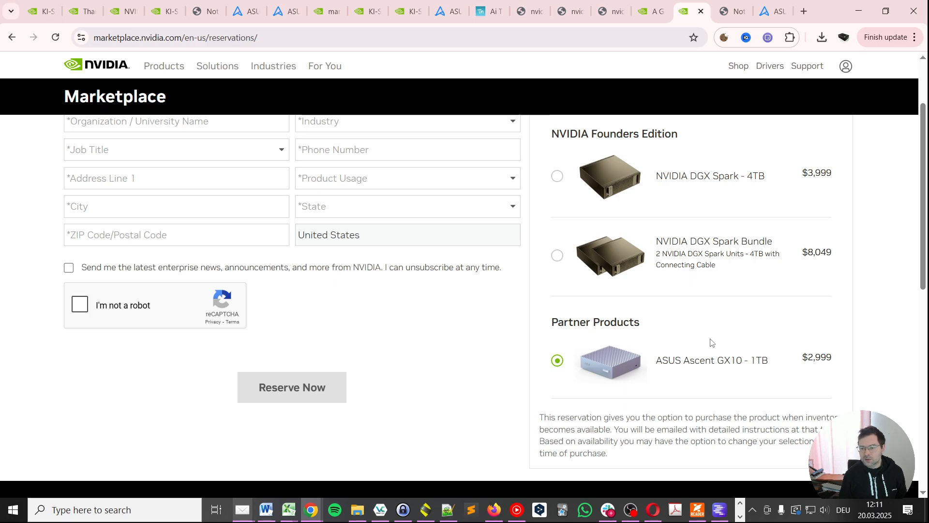
{"action": "mouse_move", "coordinate": [720, 346]}
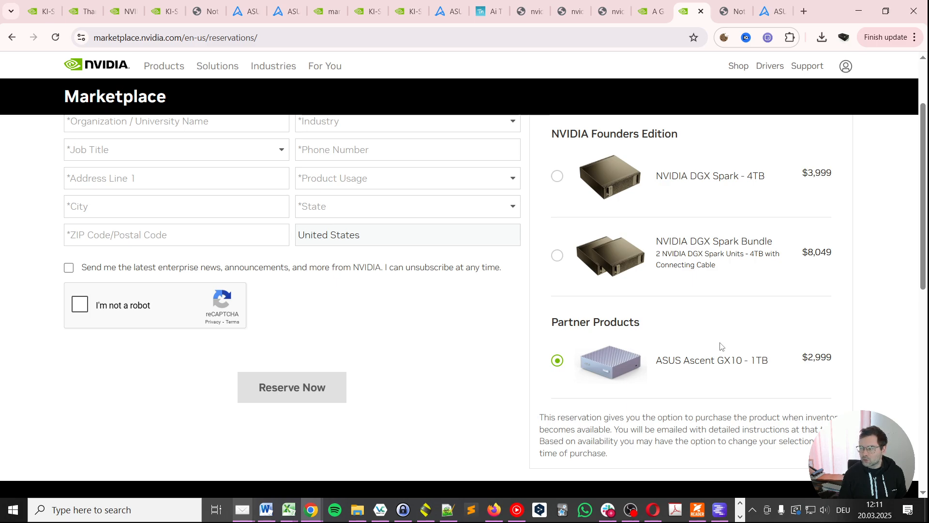
{"action": "mouse_move", "coordinate": [730, 350]}
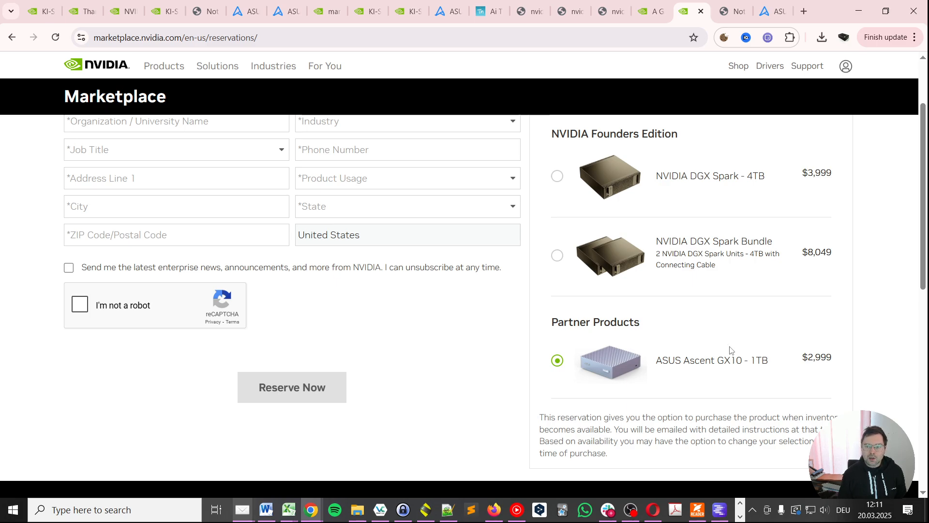
{"action": "mouse_move", "coordinate": [788, 352]}
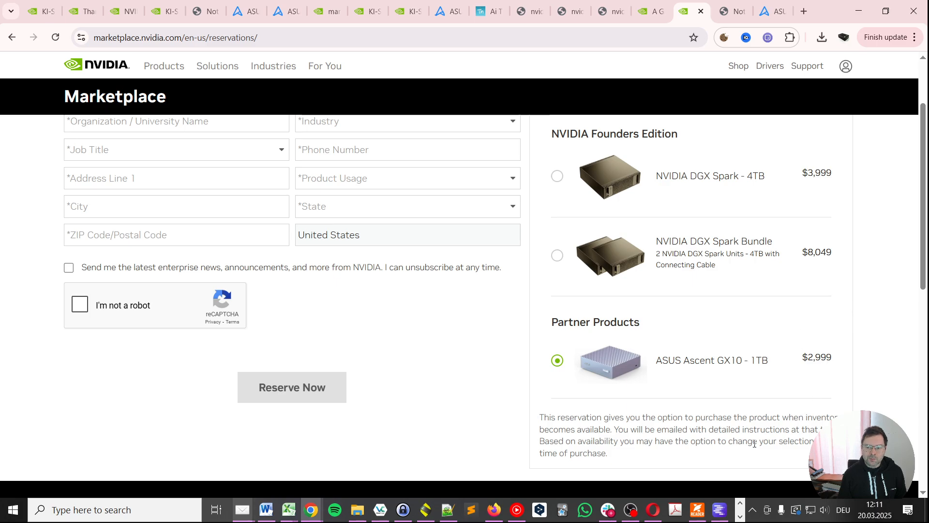
{"action": "mouse_move", "coordinate": [757, 408]}
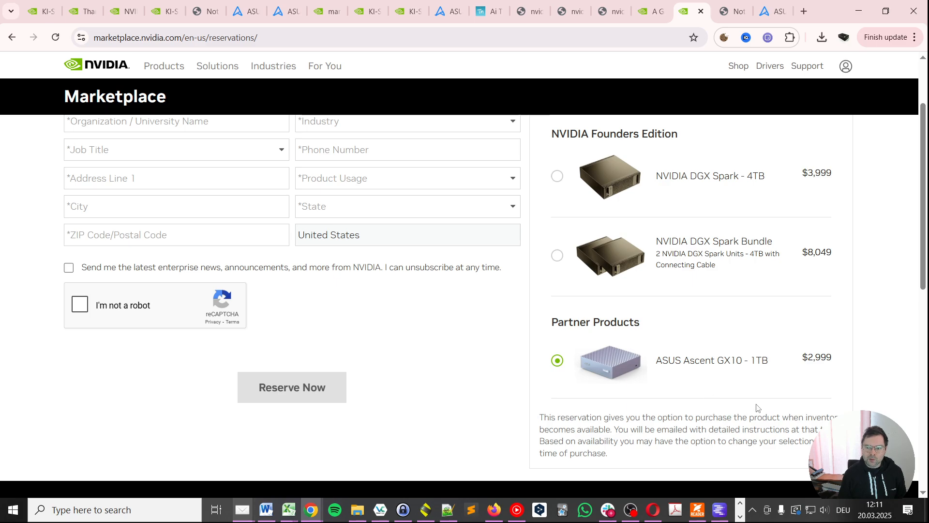
{"action": "mouse_move", "coordinate": [849, 381]}
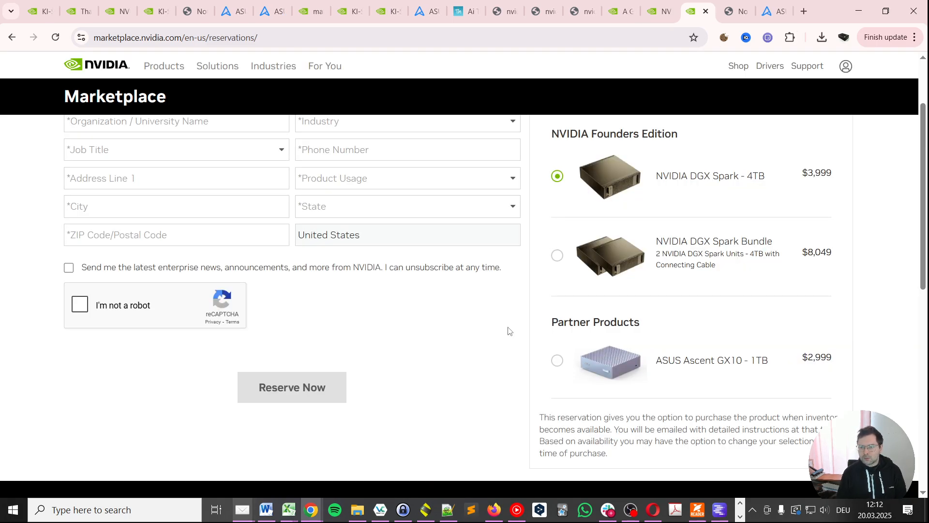
- Reselect the NVIDIA DGX Spark Bundle at $8,049 and submit the reservation (R14064)
{"action": "left_click", "coordinate": [557, 255]}
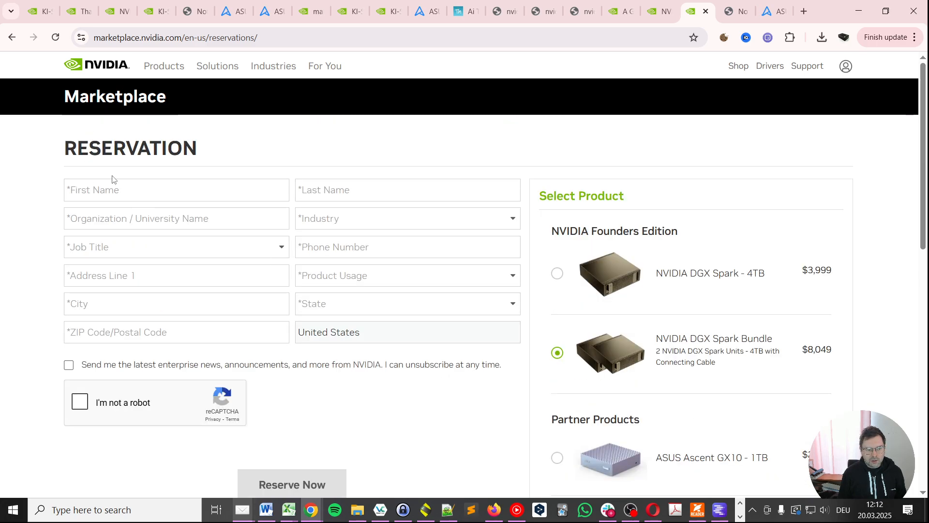
{"action": "mouse_move", "coordinate": [335, 427]}
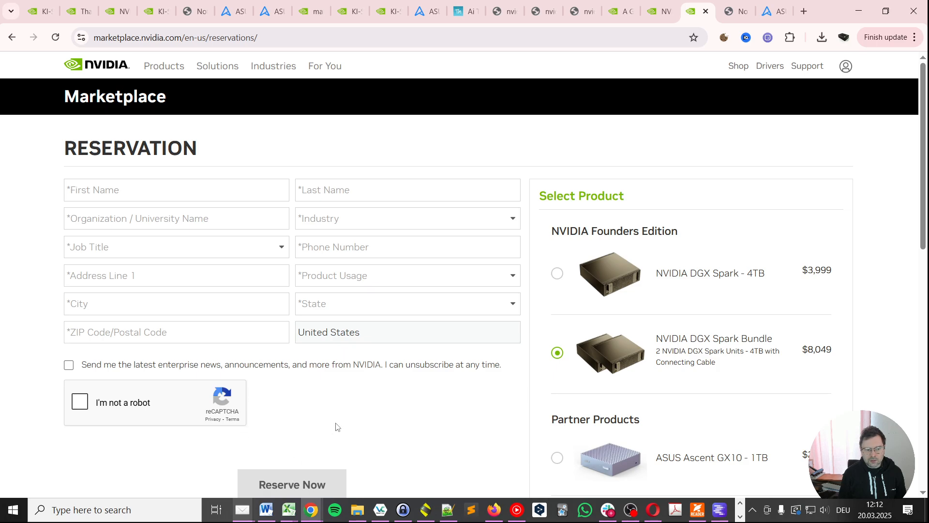
{"action": "left_click", "coordinate": [291, 484]}
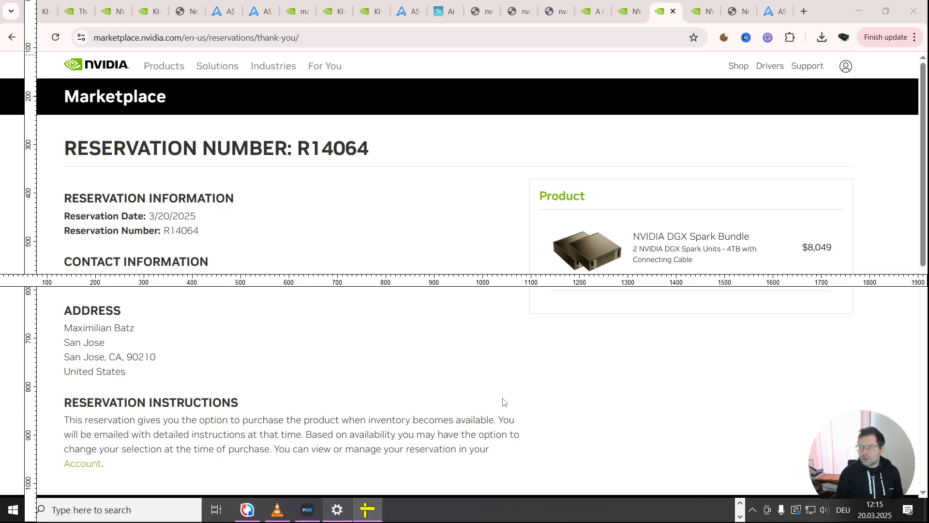
{"action": "mouse_move", "coordinate": [297, 273]}
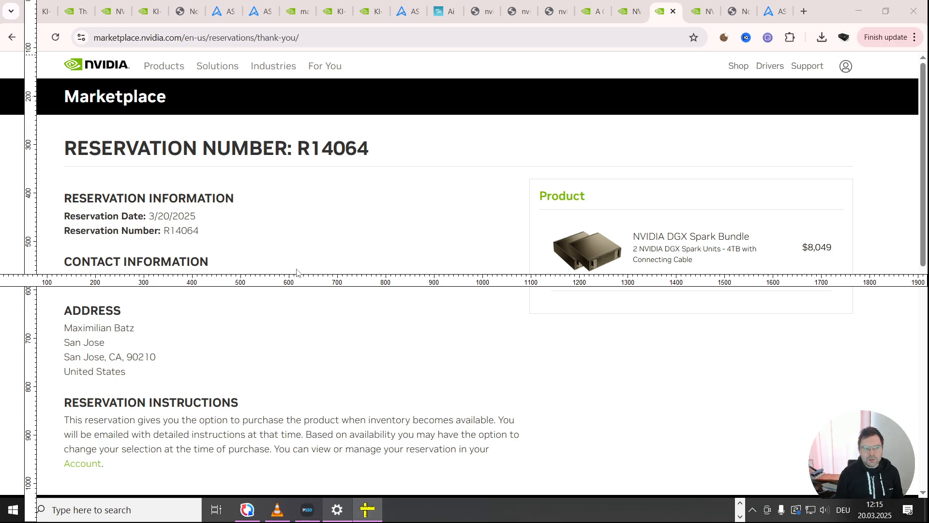
{"action": "mouse_move", "coordinate": [340, 165]}
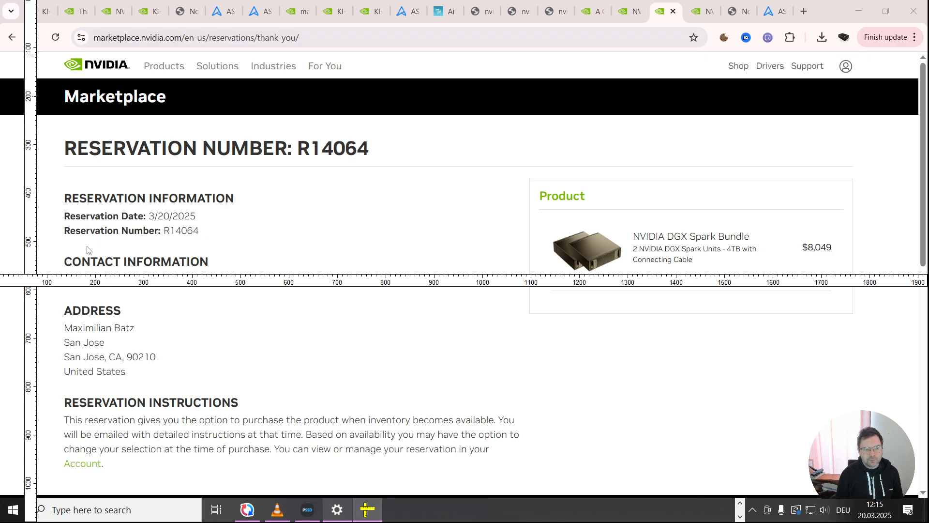
{"action": "mouse_move", "coordinate": [263, 476]}
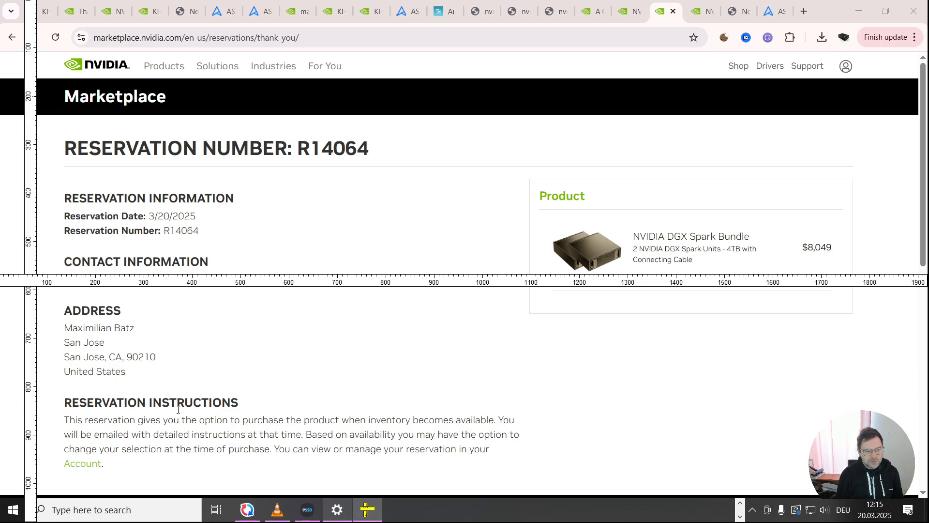
{"action": "mouse_move", "coordinate": [739, 196]}
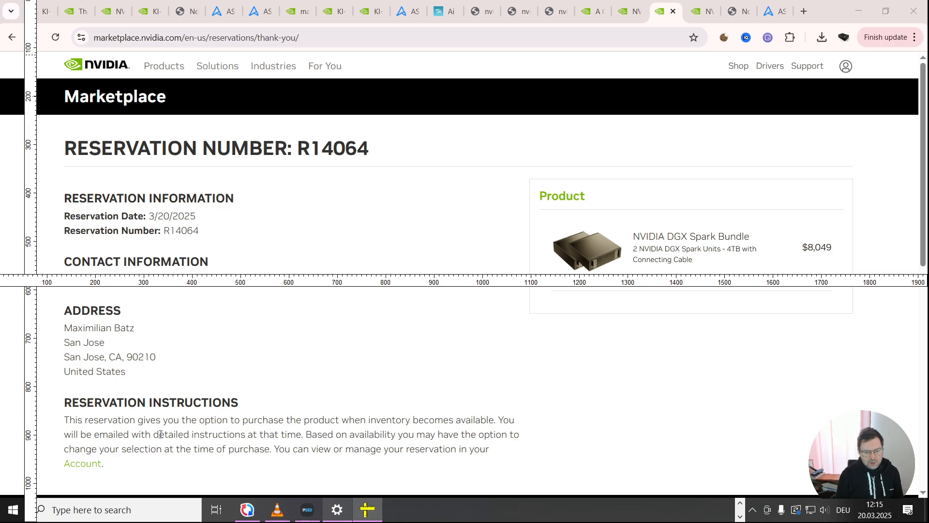
{"action": "mouse_move", "coordinate": [82, 464]}
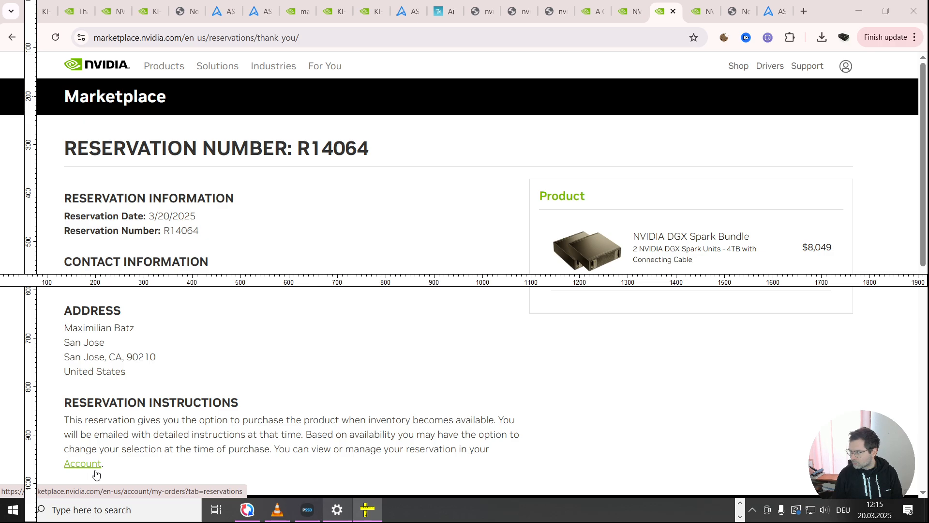
{"action": "left_click", "coordinate": [81, 462]}
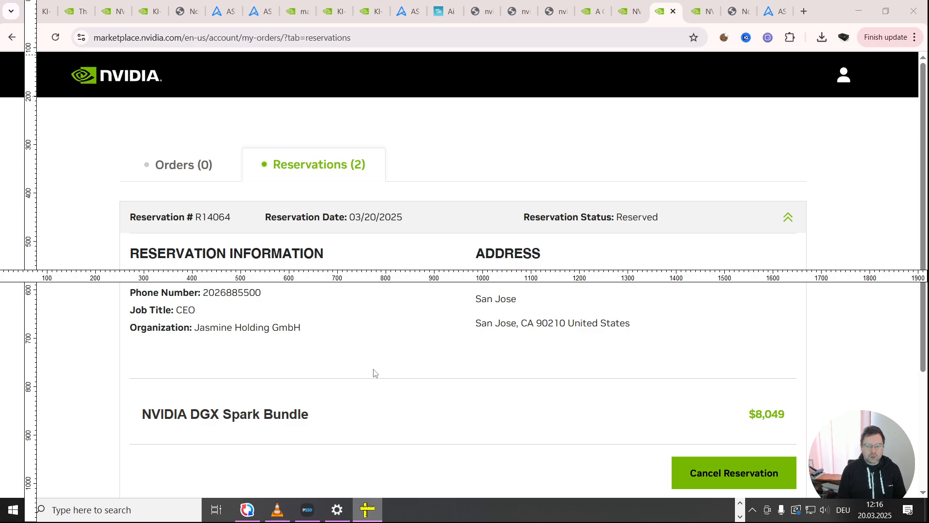
{"action": "mouse_move", "coordinate": [152, 441]}
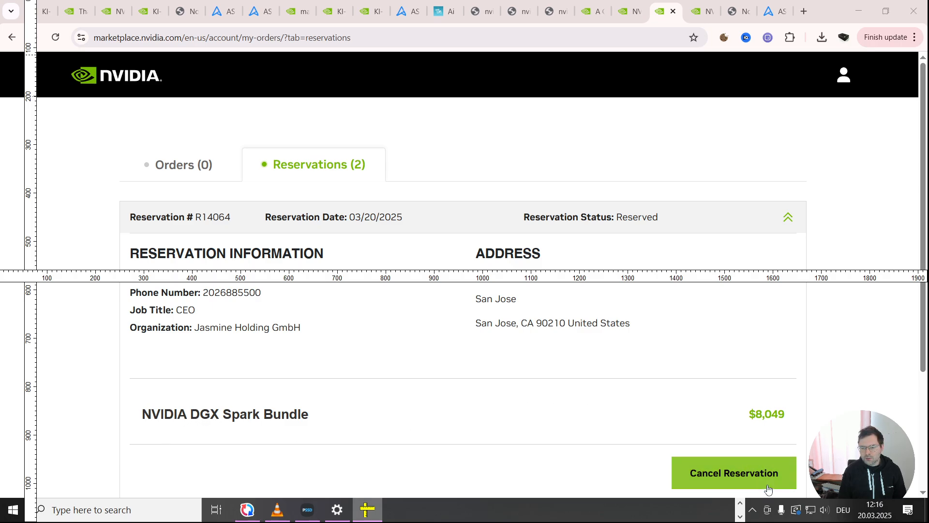
{"action": "mouse_move", "coordinate": [375, 158]}
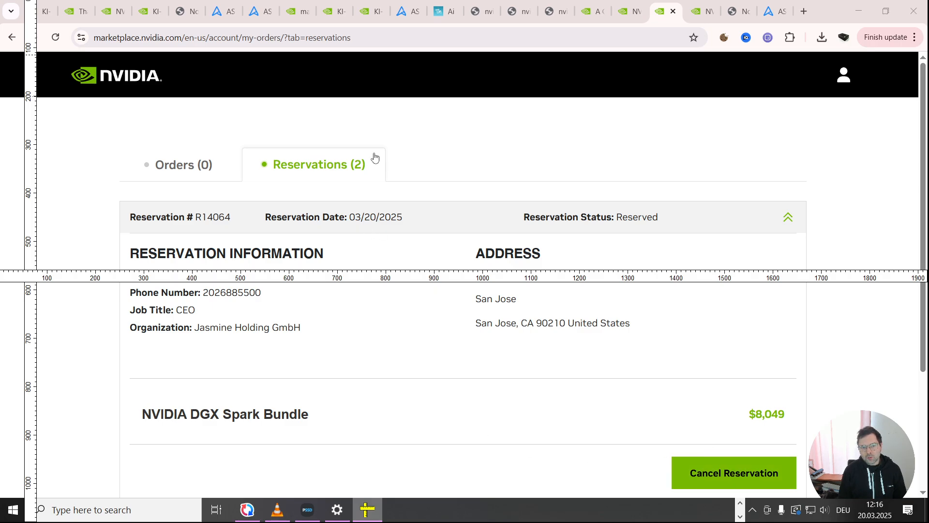
{"action": "mouse_move", "coordinate": [382, 188]}
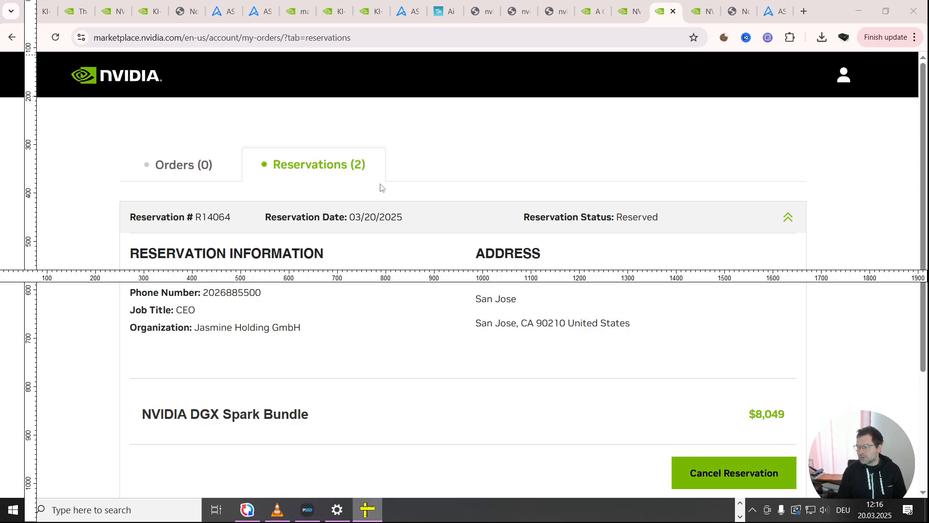
{"action": "mouse_move", "coordinate": [371, 191]}
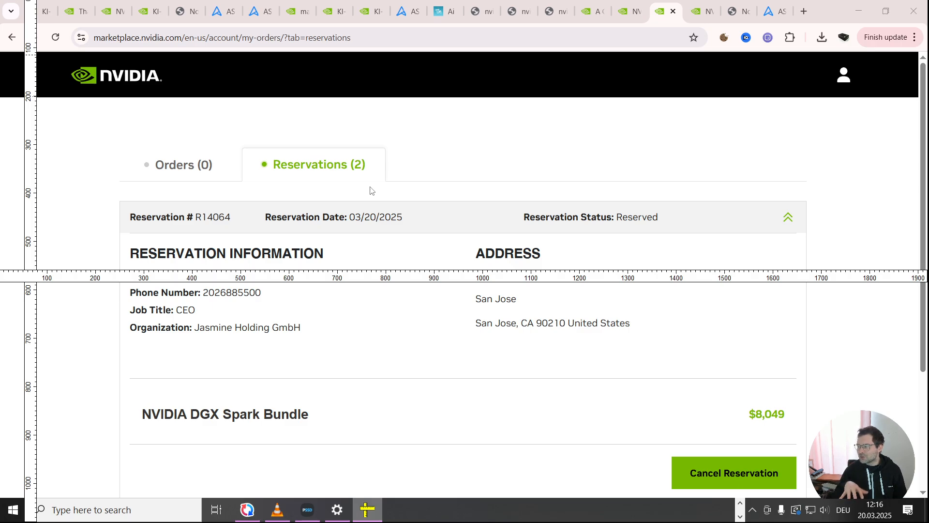